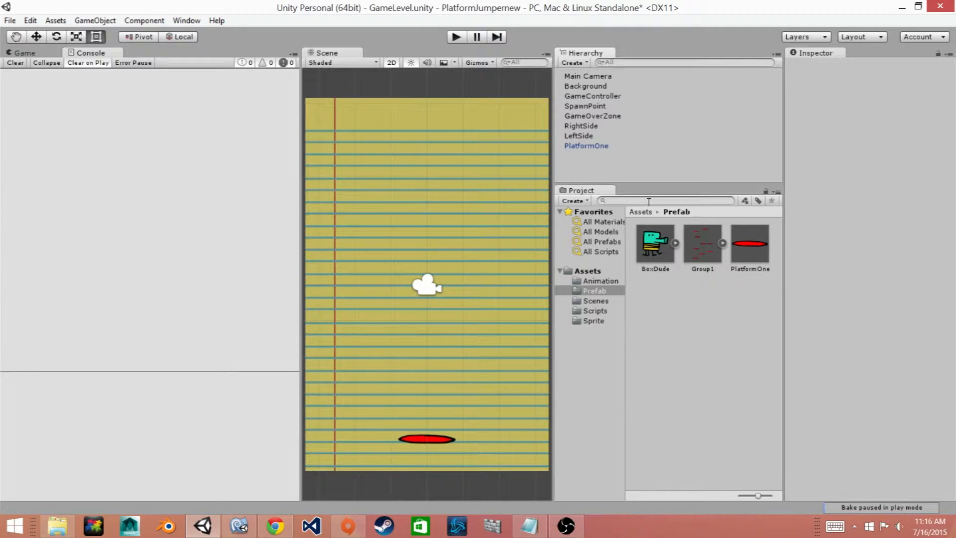
mouse_move(732, 293)
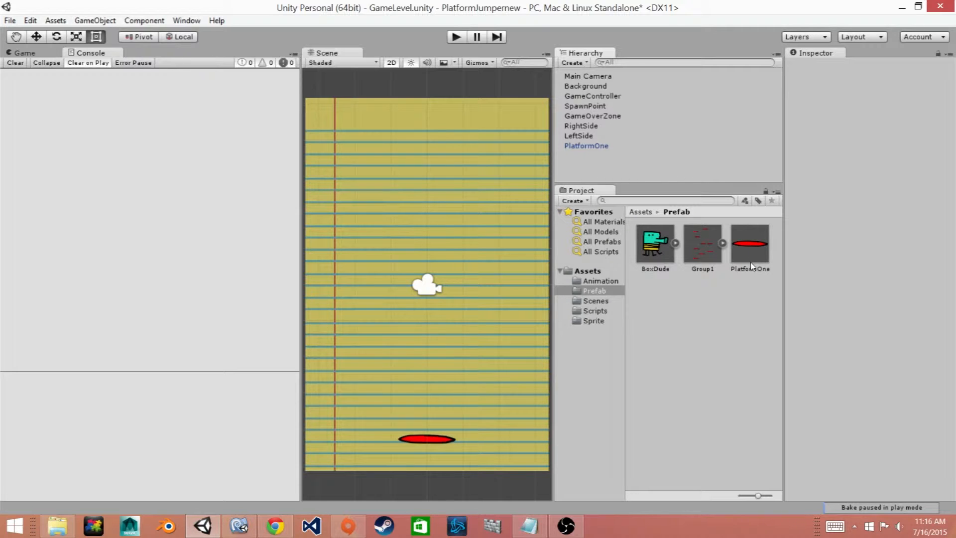
Step: Place a second PlatformOne prefab instance in the scene above the original platform
left_click(749, 244)
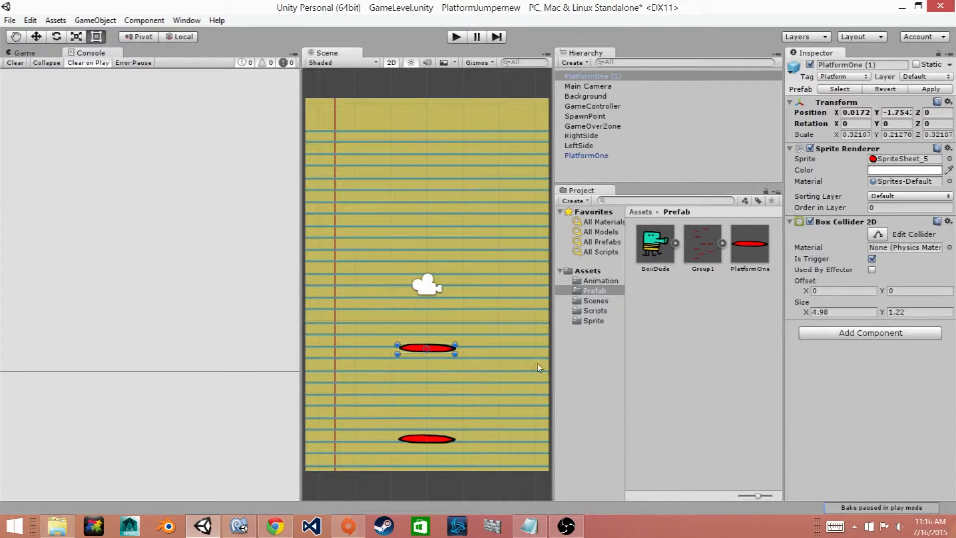
Step: Browse the Sprite folder to find the blue platform sprite variant
left_click(592, 319)
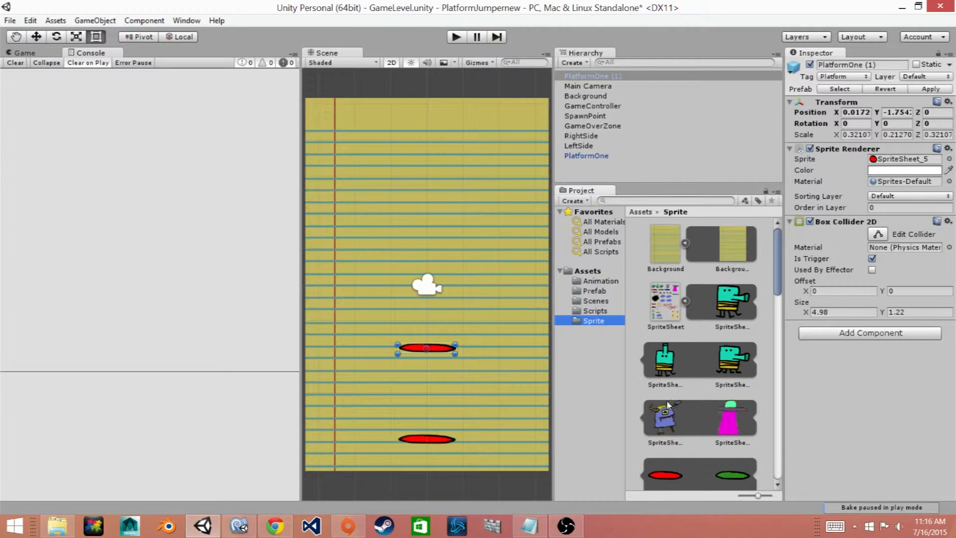
scroll("down", 3)
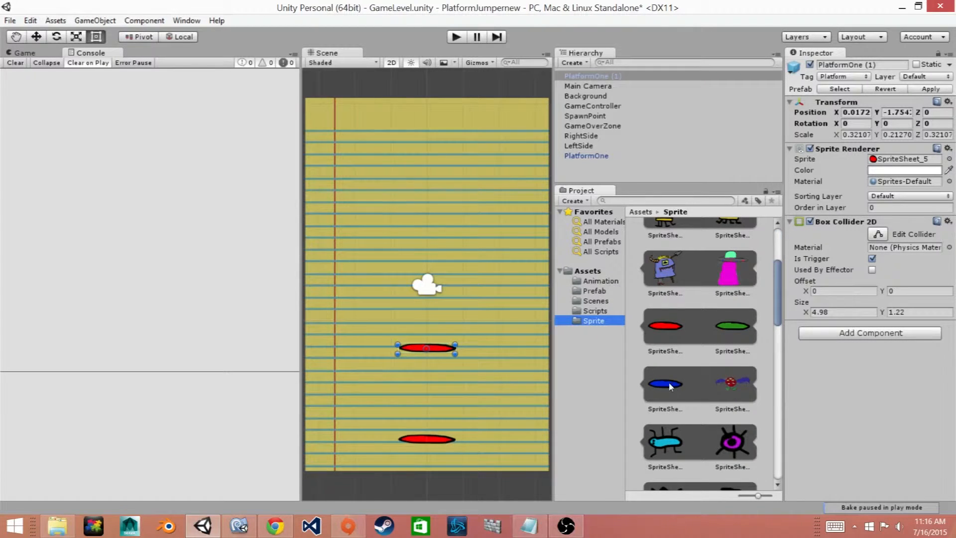
mouse_move(686, 401)
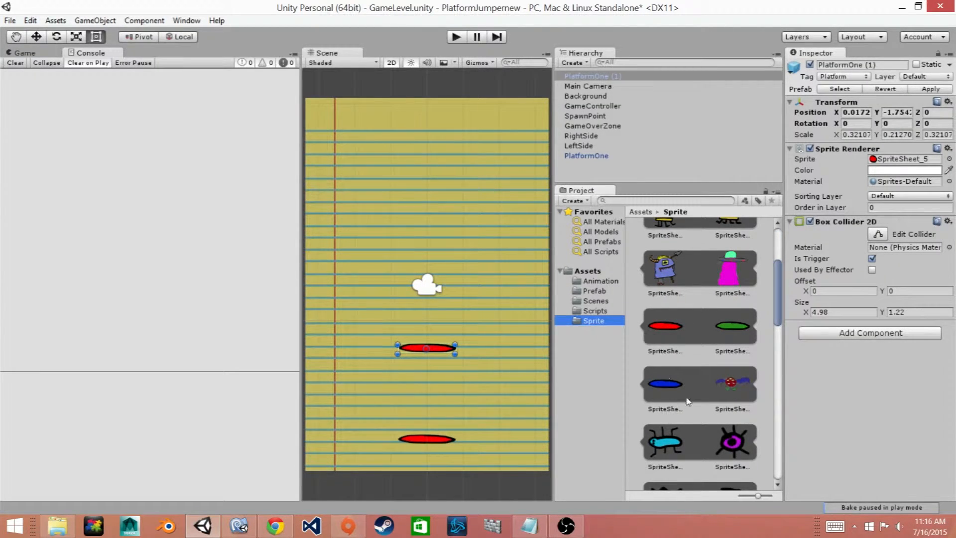
mouse_move(696, 368)
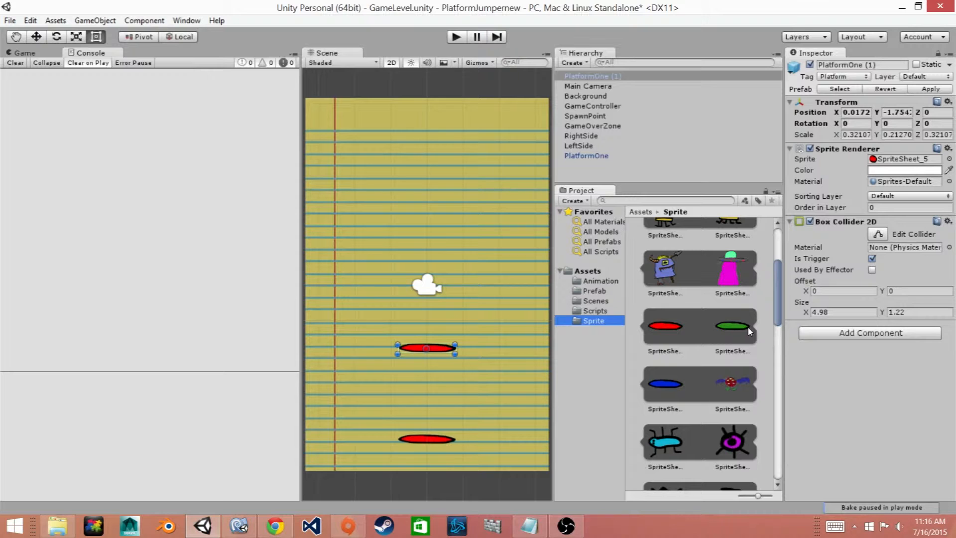
mouse_move(680, 360)
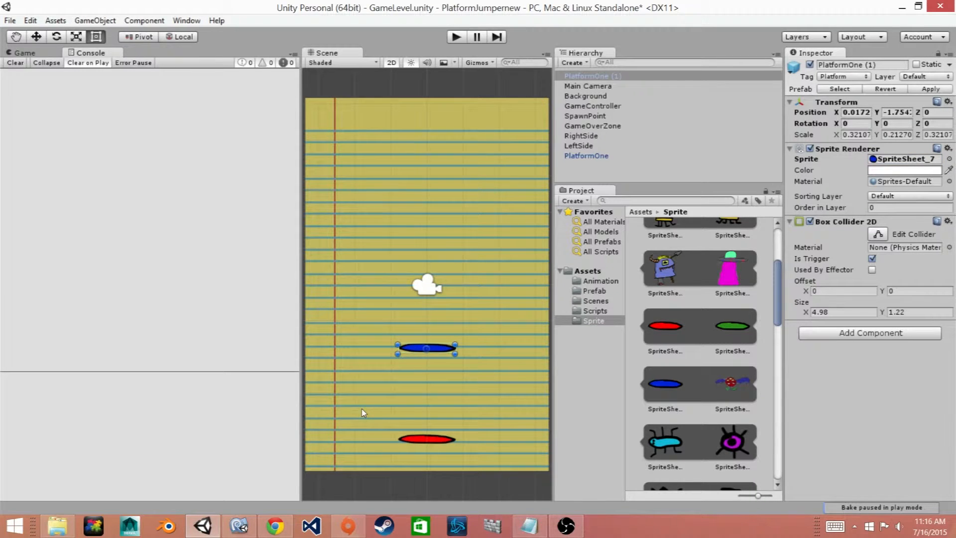
mouse_move(463, 321)
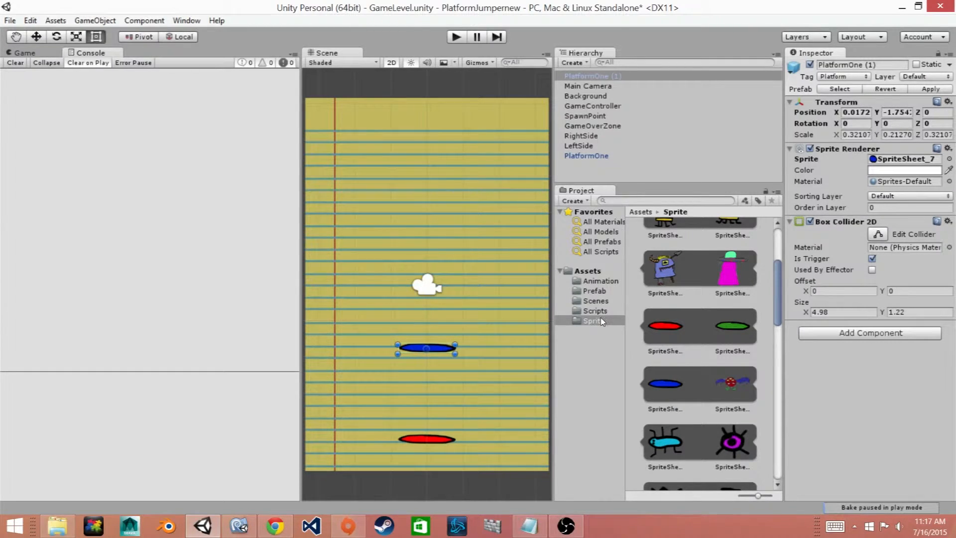
Step: Create a C# script named MovingPlatform in the Scripts folder and open it in MonoDevelop
left_click(592, 320)
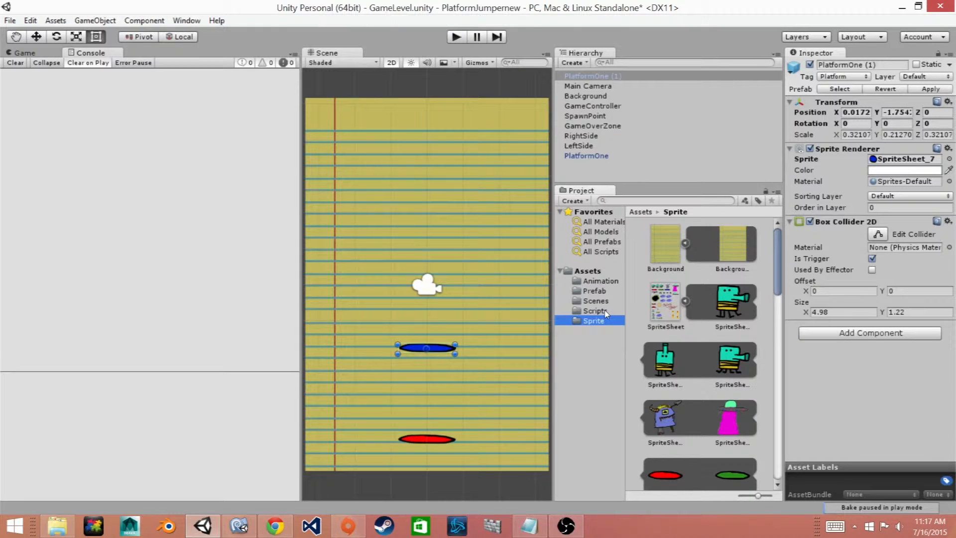
left_click(592, 310)
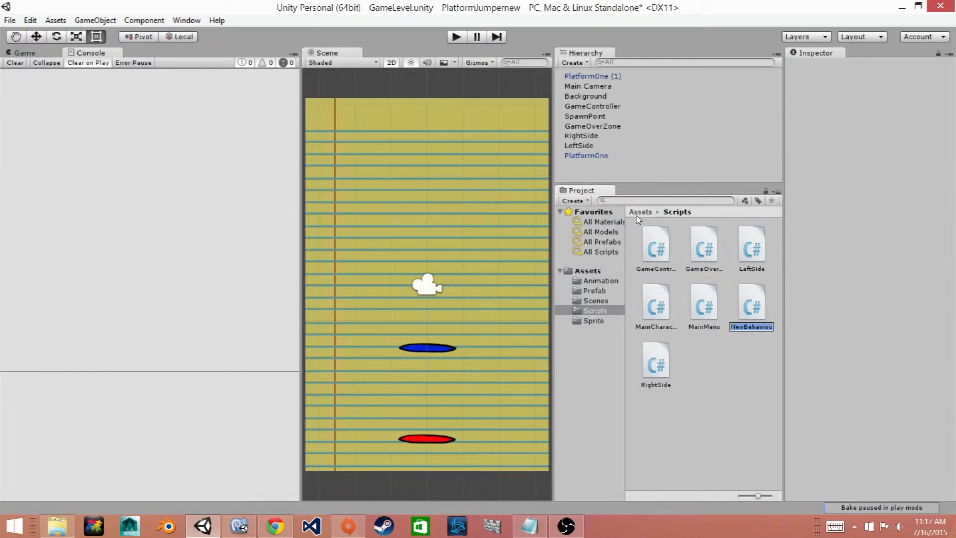
type("Mo")
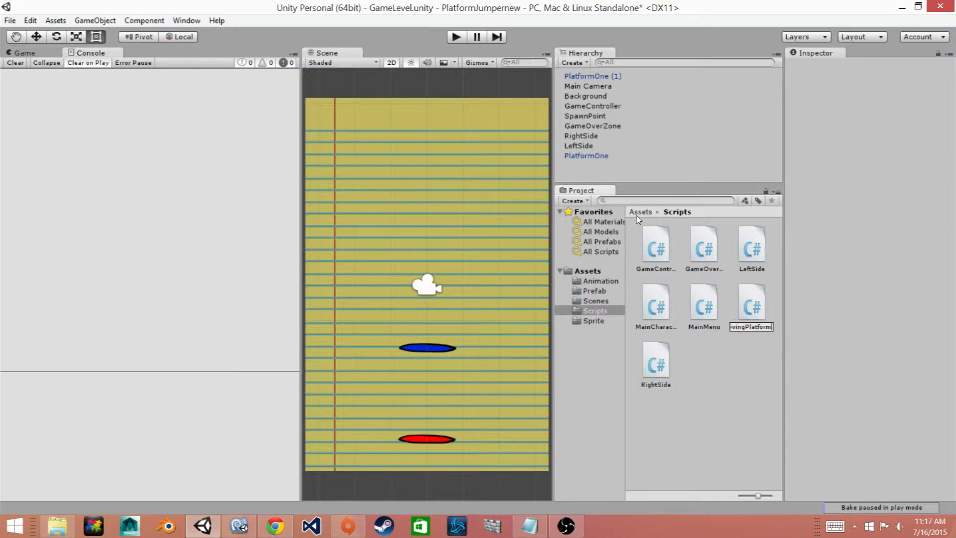
left_click(750, 303)
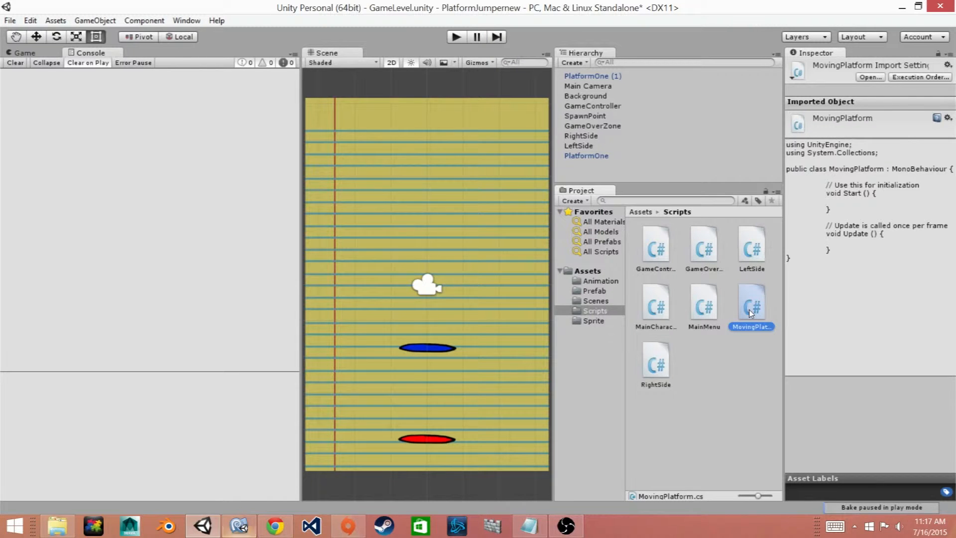
double_click(751, 304)
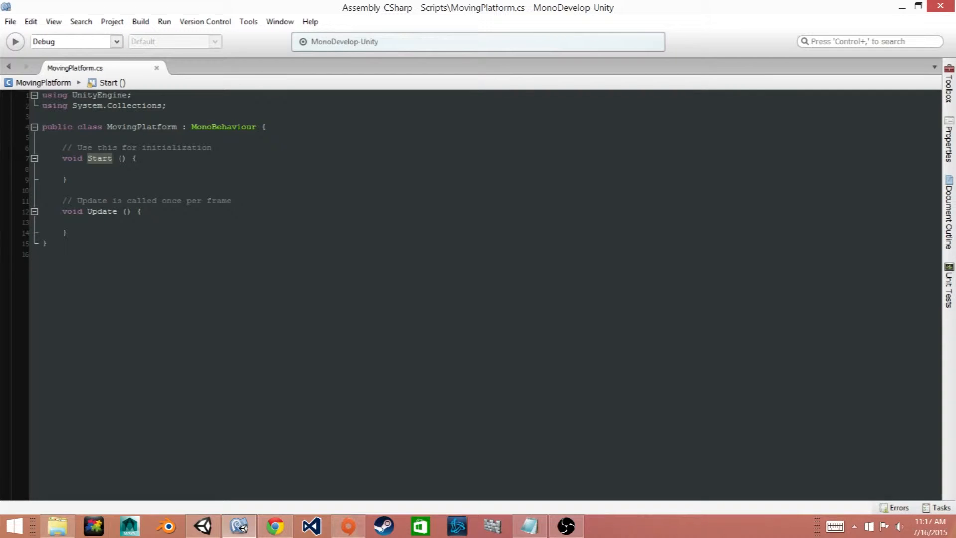
Step: Rename Start to OnEnable and declare public fields leftRight, switchUp, speed, maxX, speedMin, speedMax, platform
type("OnEnable")
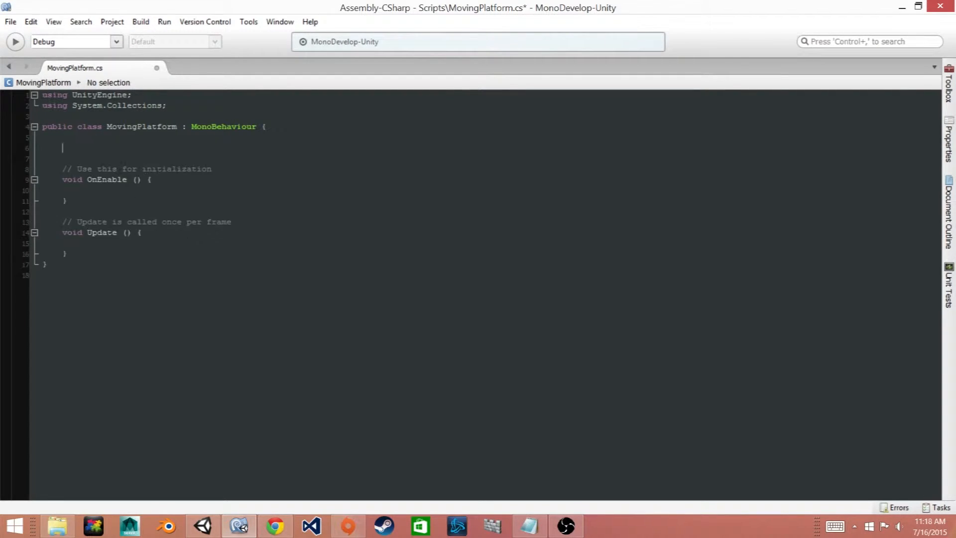
type("public int leftRight;")
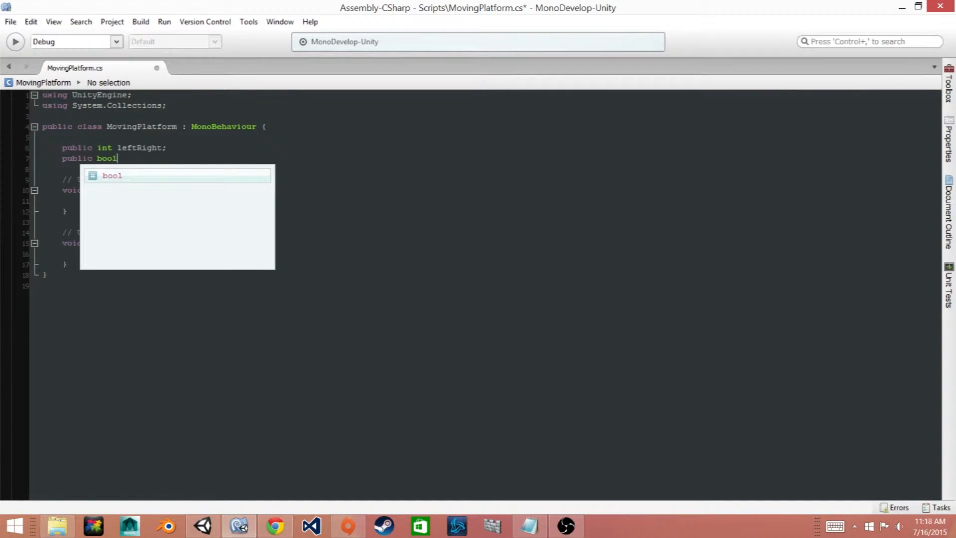
type("switchUp;")
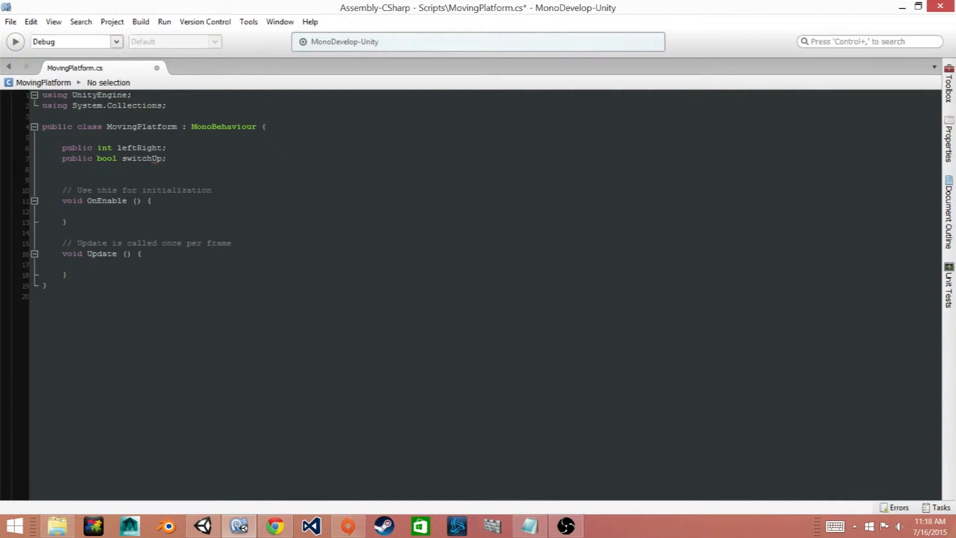
type("public float speed;")
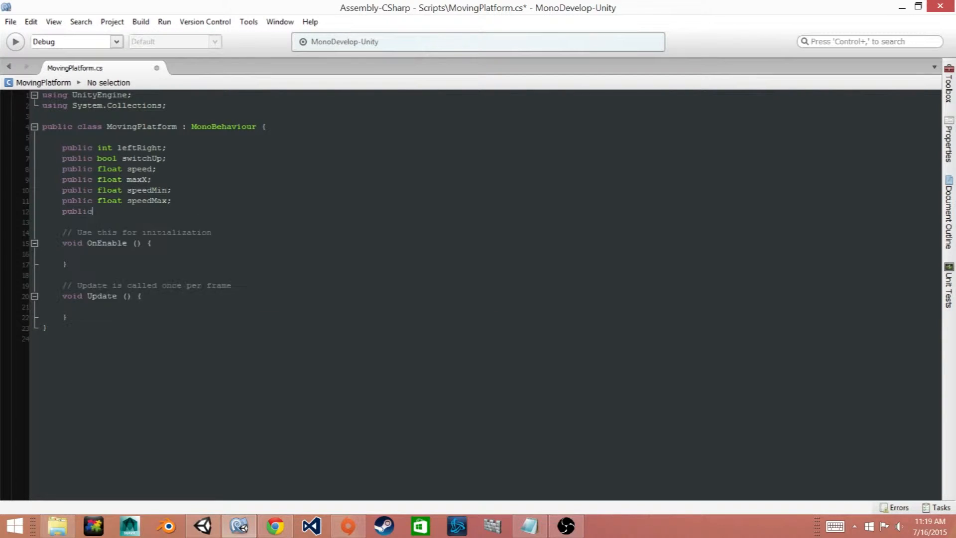
type("GameObject platform;")
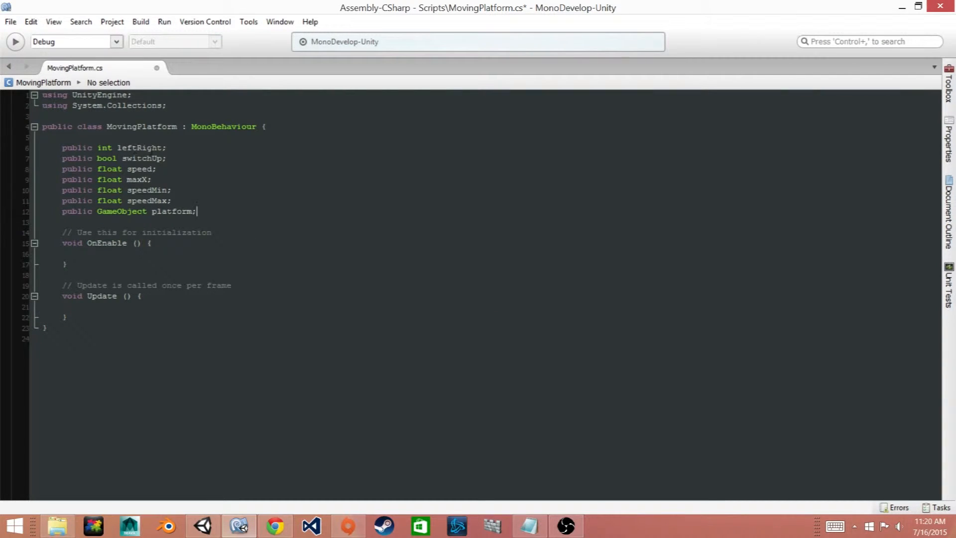
mouse_move(248, 242)
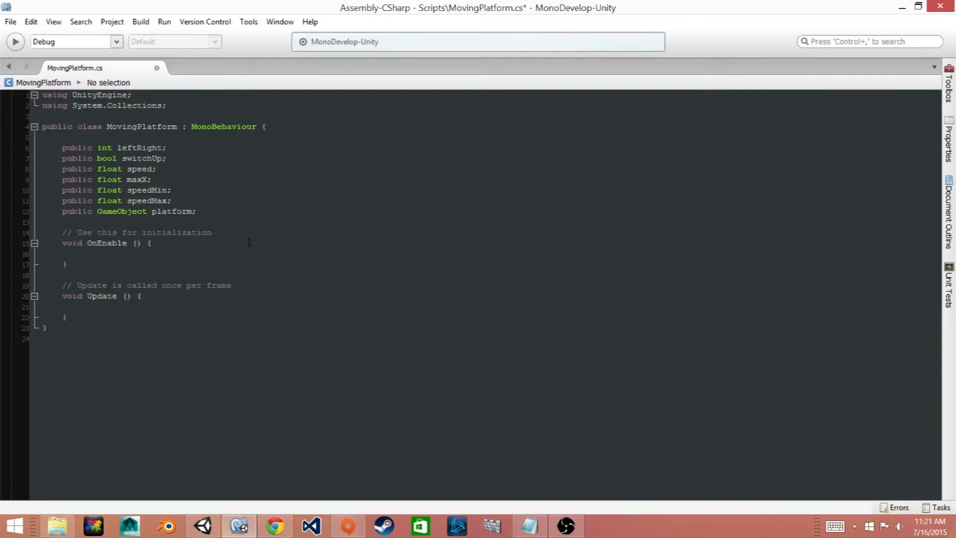
left_click(196, 211)
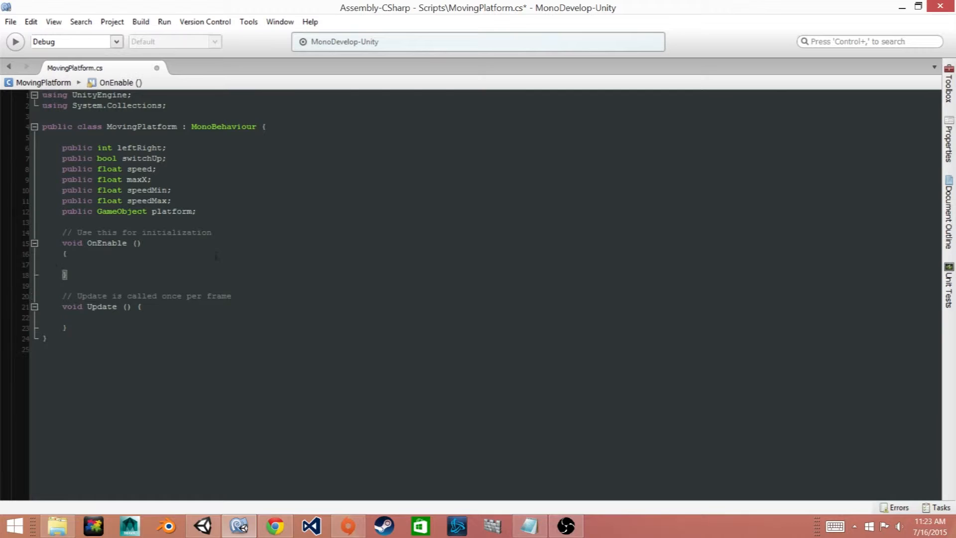
Step: In OnEnable, set leftRight = Random.Range(0, 2) and branch on leftRight == 1
left_click(63, 254)
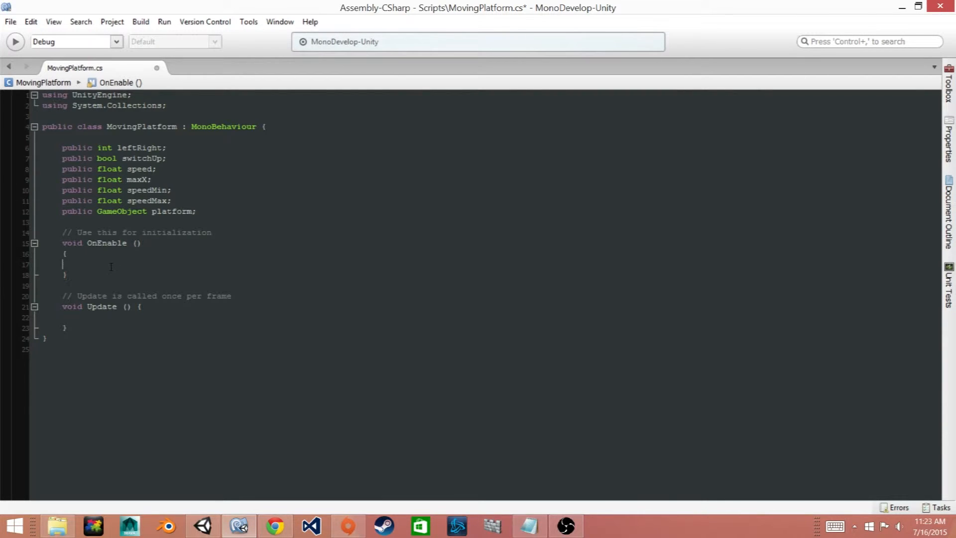
type("leftRight = Random")
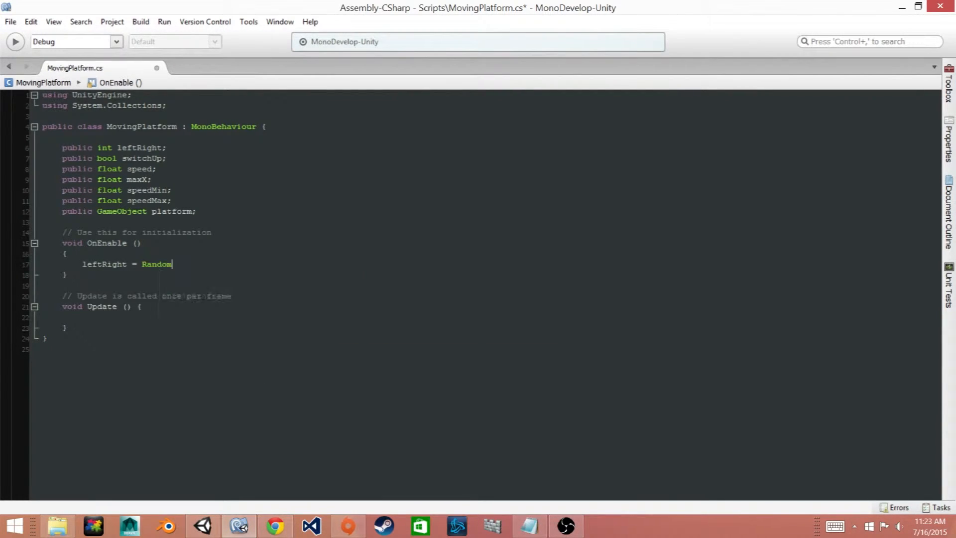
type(".Range(0, 2);")
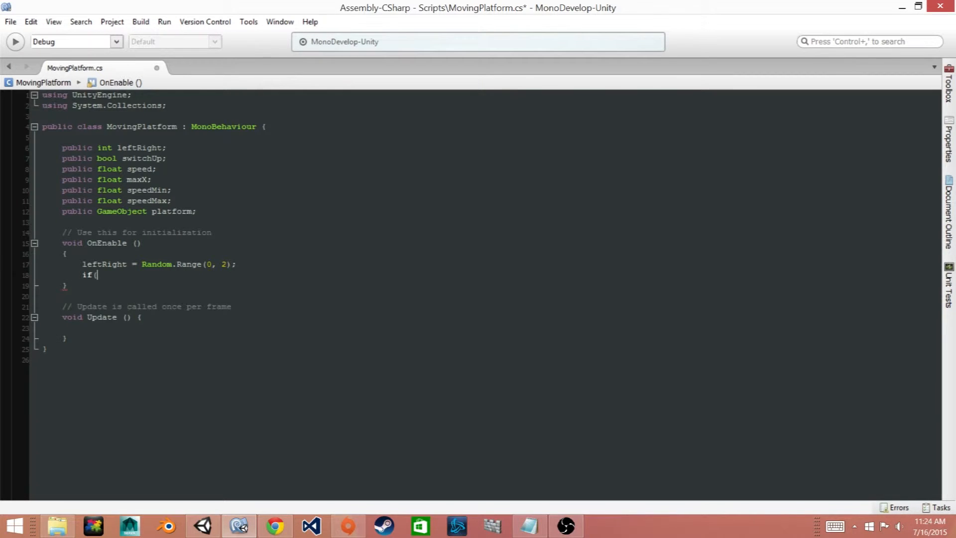
type("leftRight ==1)")
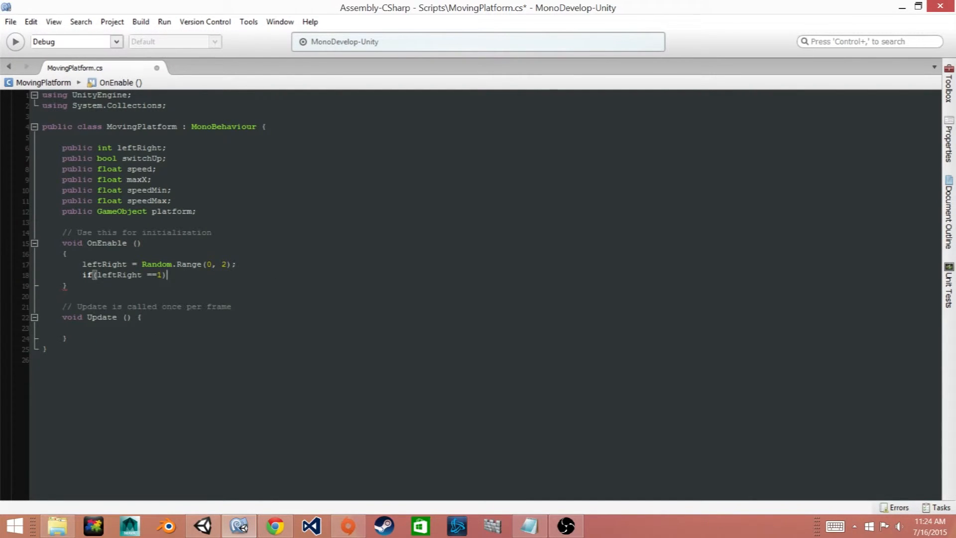
type("{")
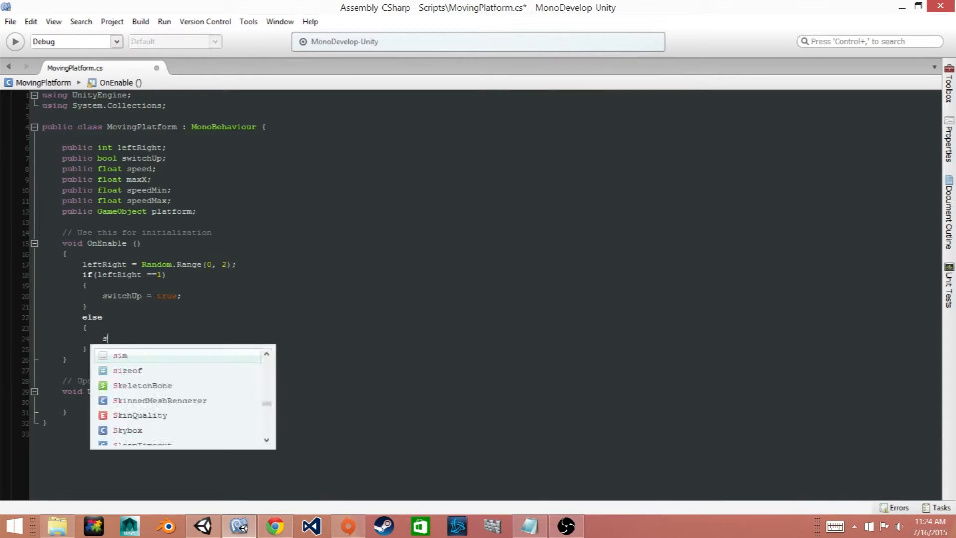
Step: Set switchUp = false in the else case and speed = Random.Range(speedMin, speedMax)
type("switchUp = false;")
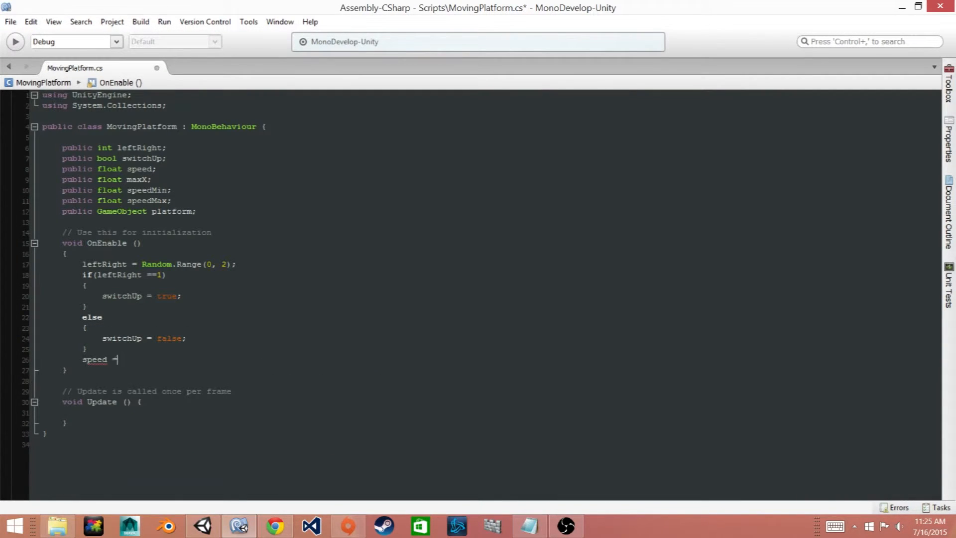
type("Random.Range(speedMin, speedMax")
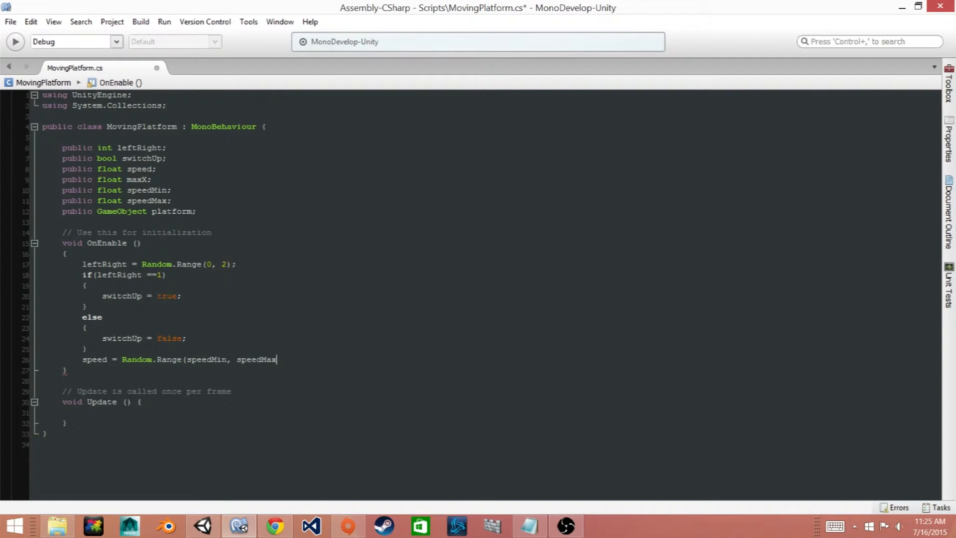
type(");")
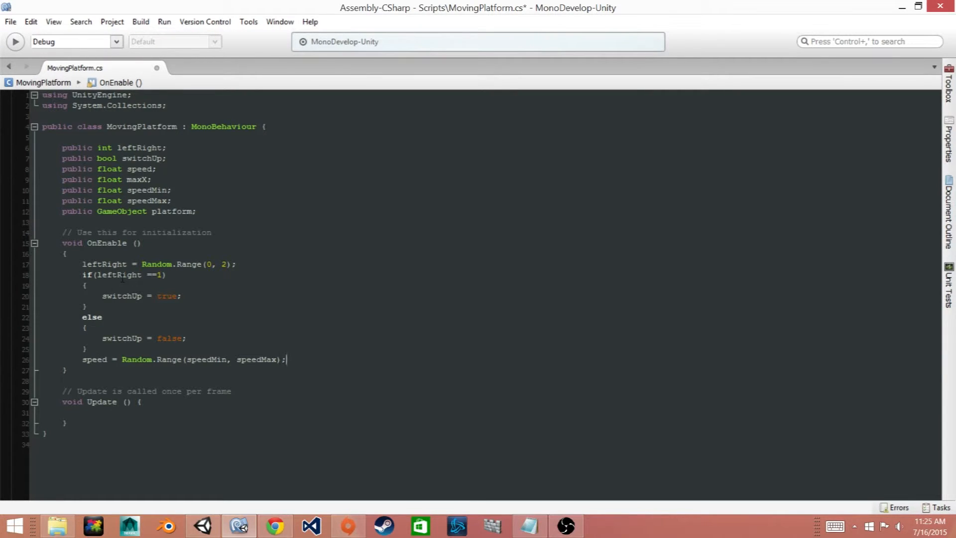
mouse_move(121, 275)
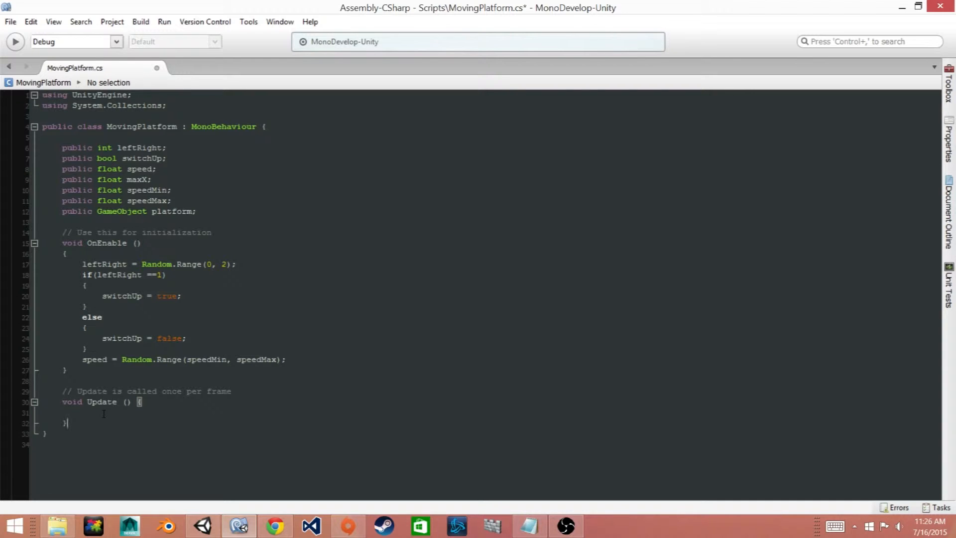
Step: Declare a new void MovementFunction() with an empty body
type("void")
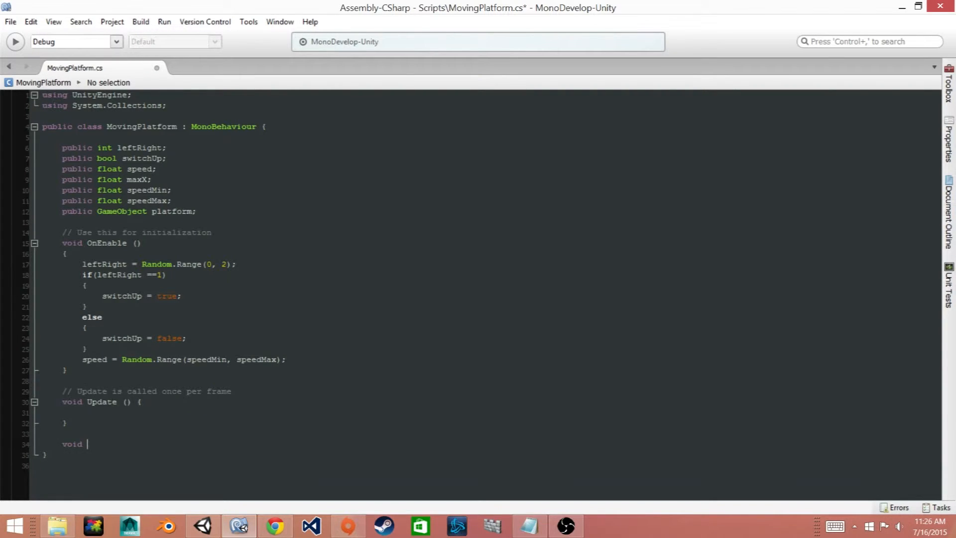
type("Move")
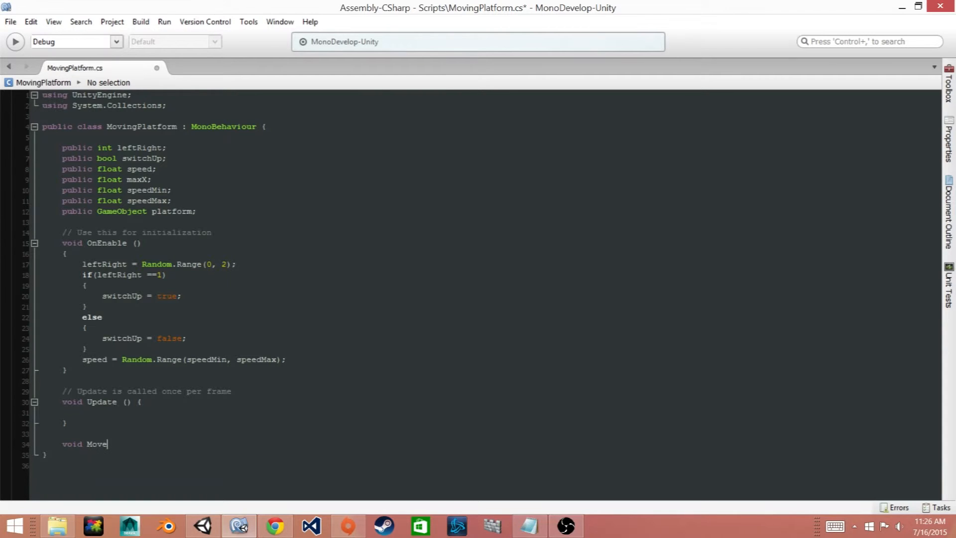
type("ment")
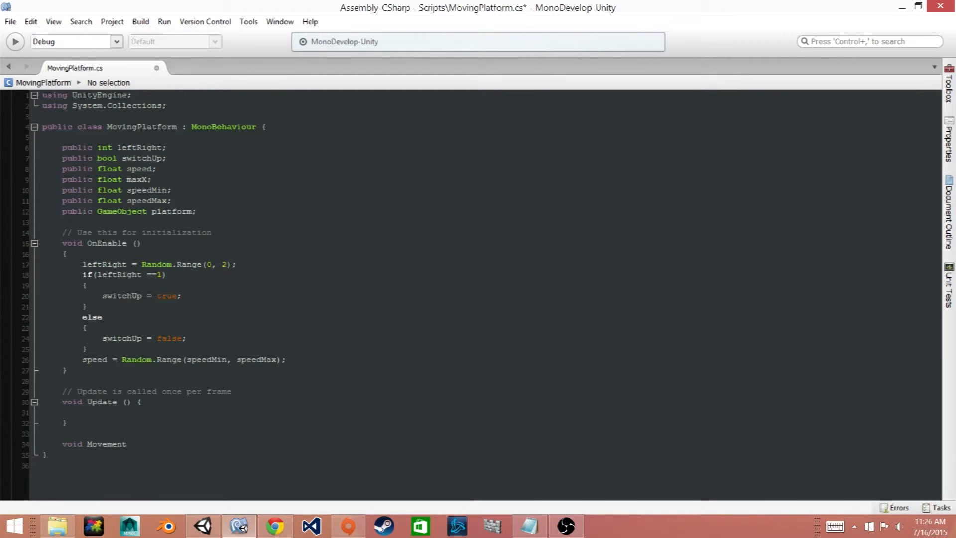
type("Function")
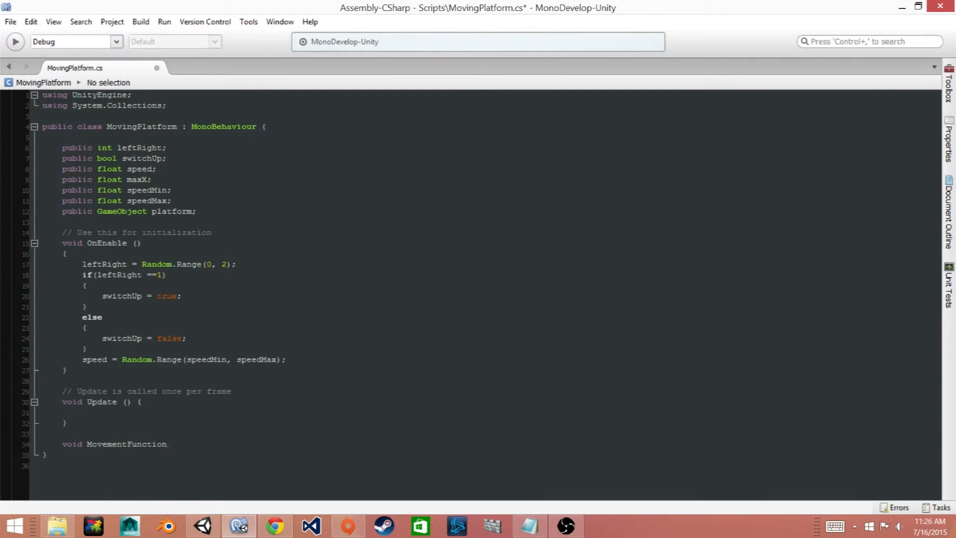
type("()")
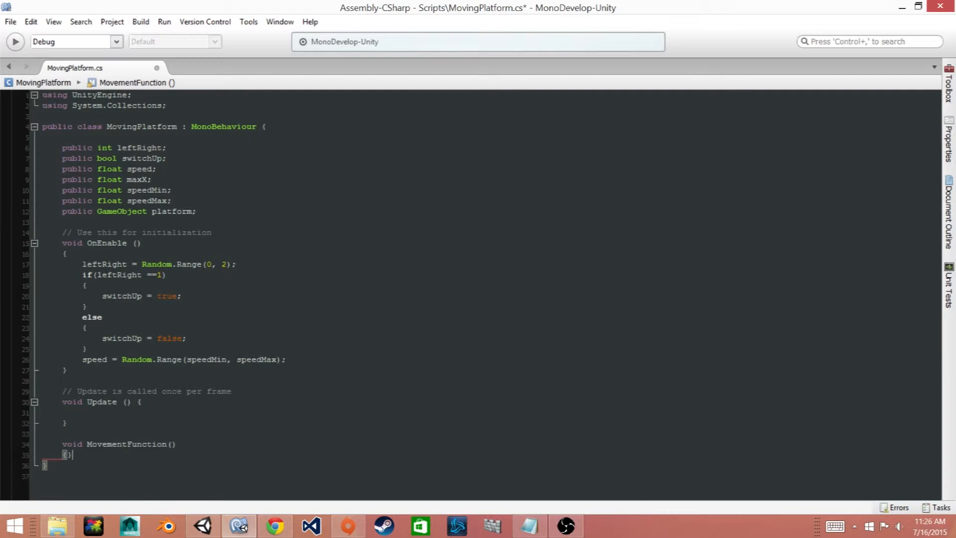
key("enter")
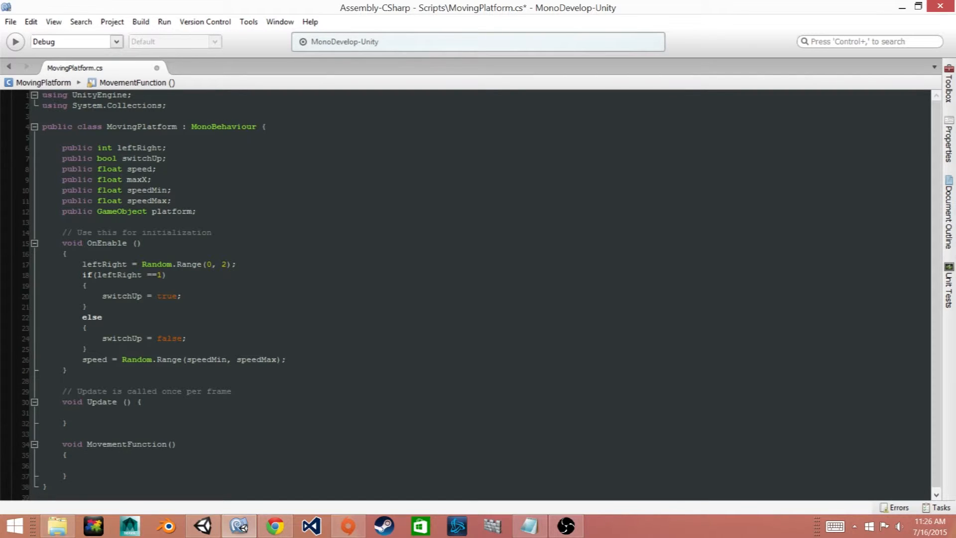
left_click(82, 464)
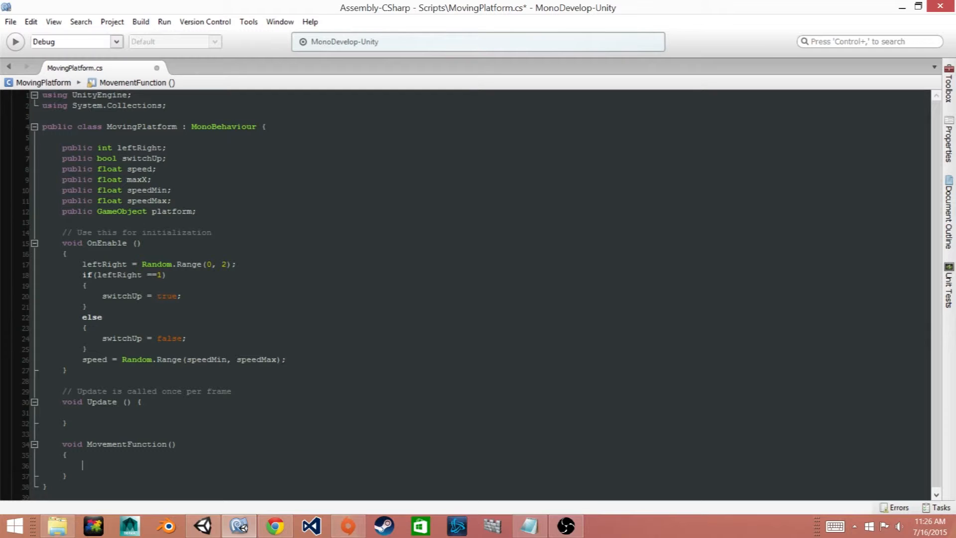
Step: Write if/else-if checks flipping switchUp and leftRight when position.x reaches maxX or -maxX
type("if(platform.")
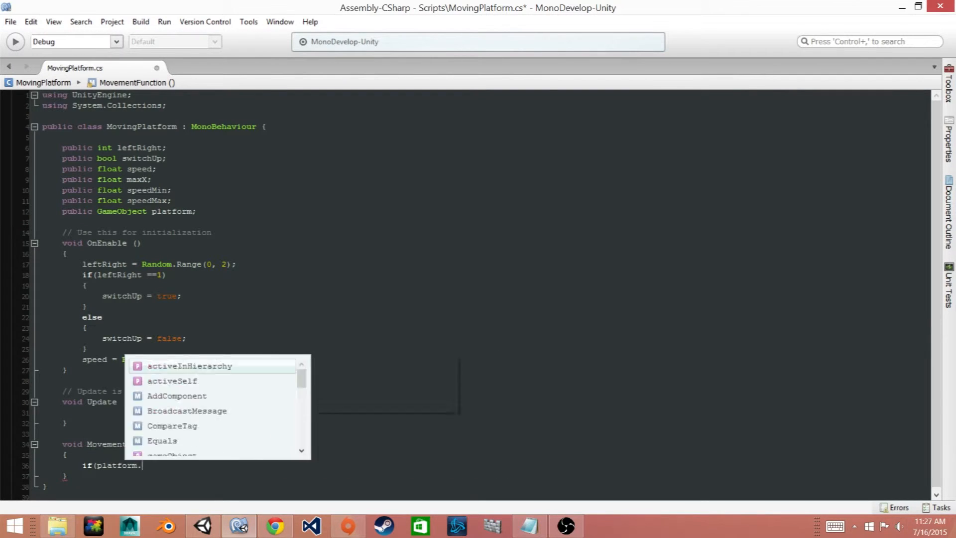
type("transform.position.x")
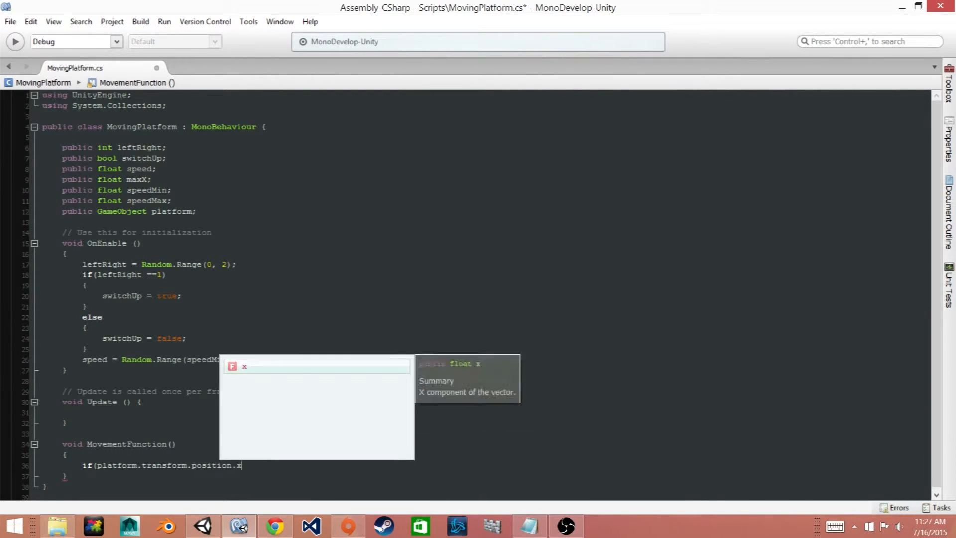
type(">= maxX")
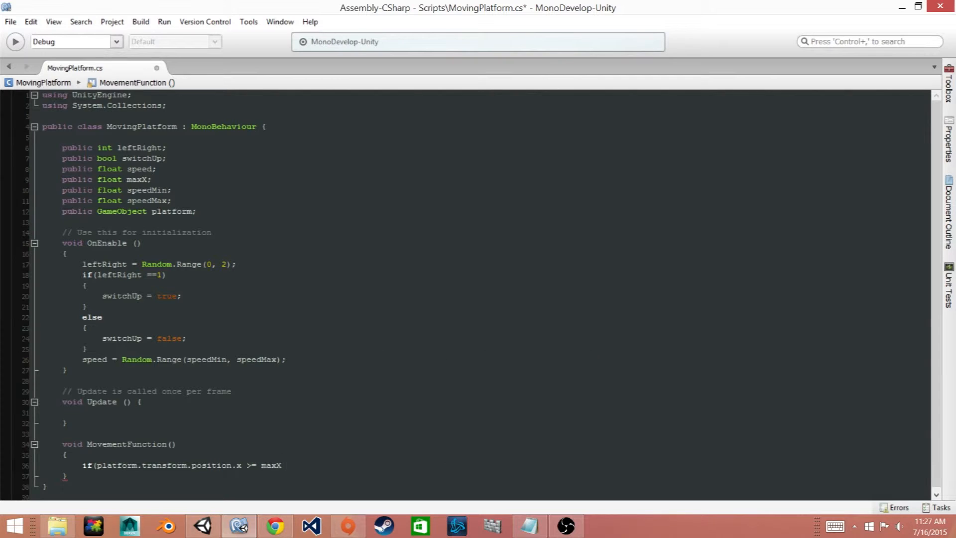
type("&& switchUp == true")
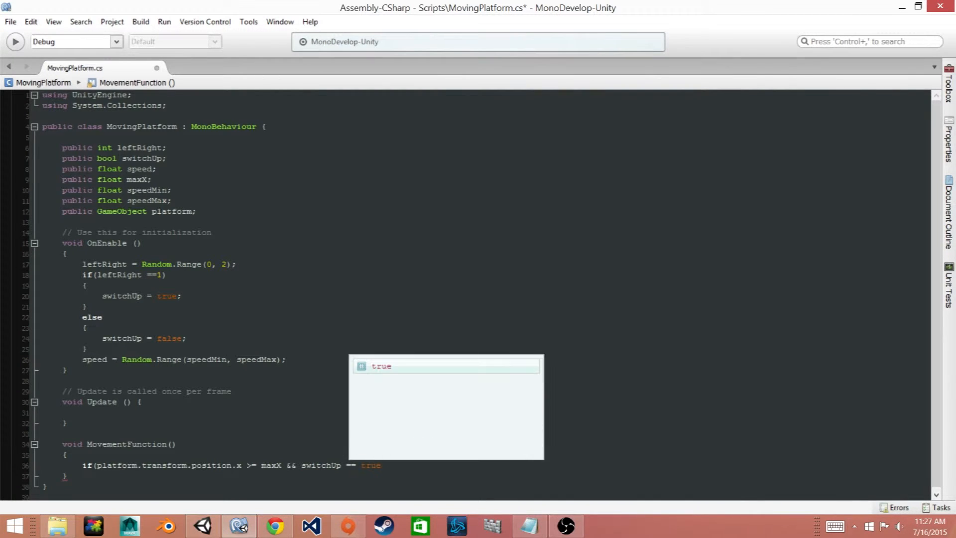
type("switchUp = true;")
type("else if")
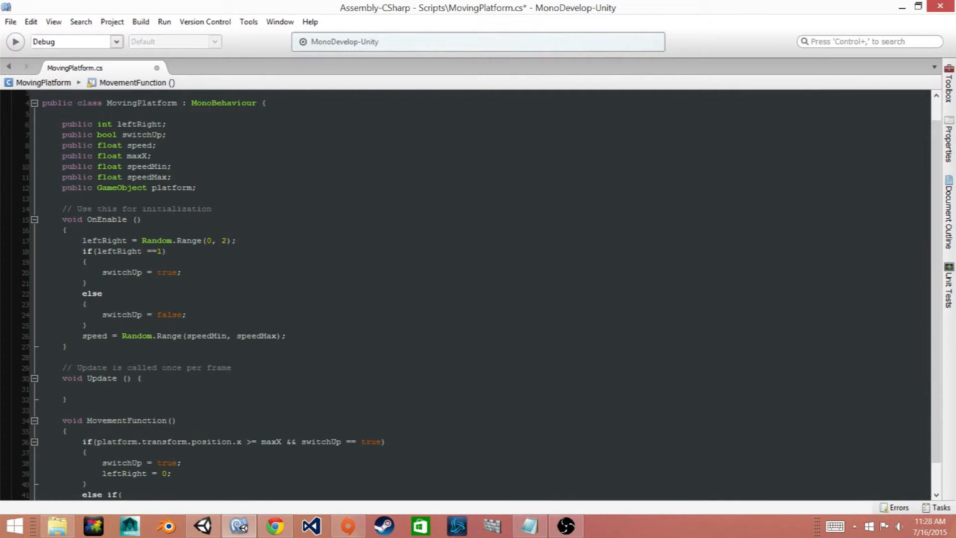
type("(platform.transform.position.x <= -")
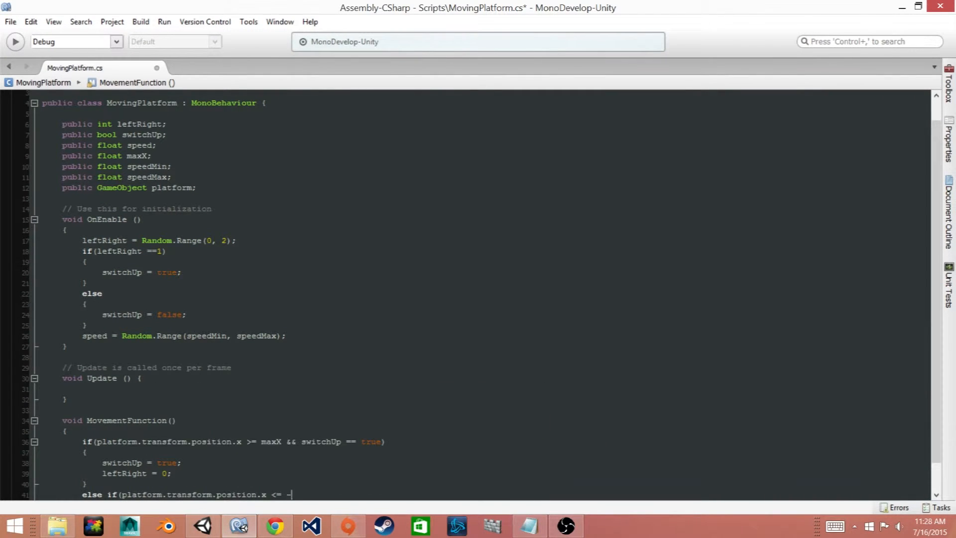
type("maxX && switchUp == false")
type("switchUp = true")
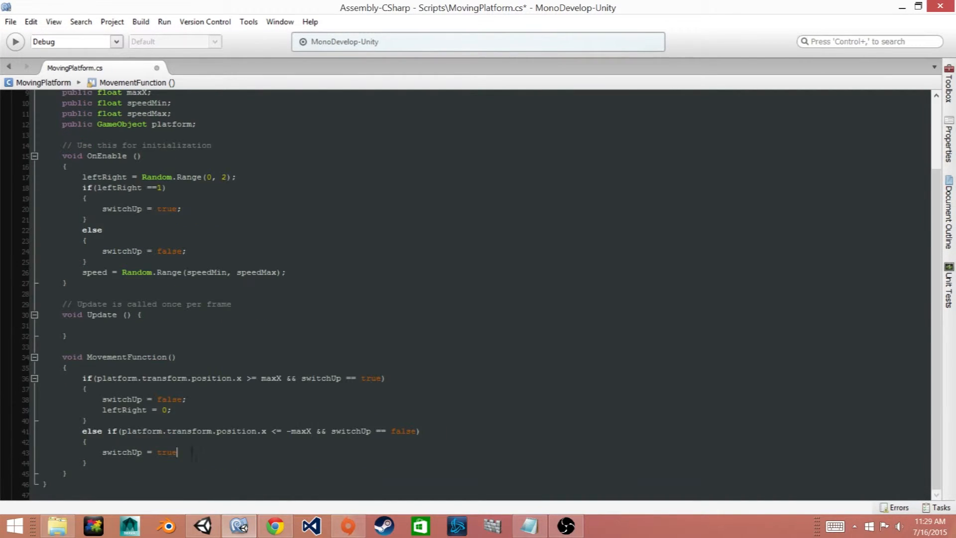
type("leftRight = 1;")
type("else")
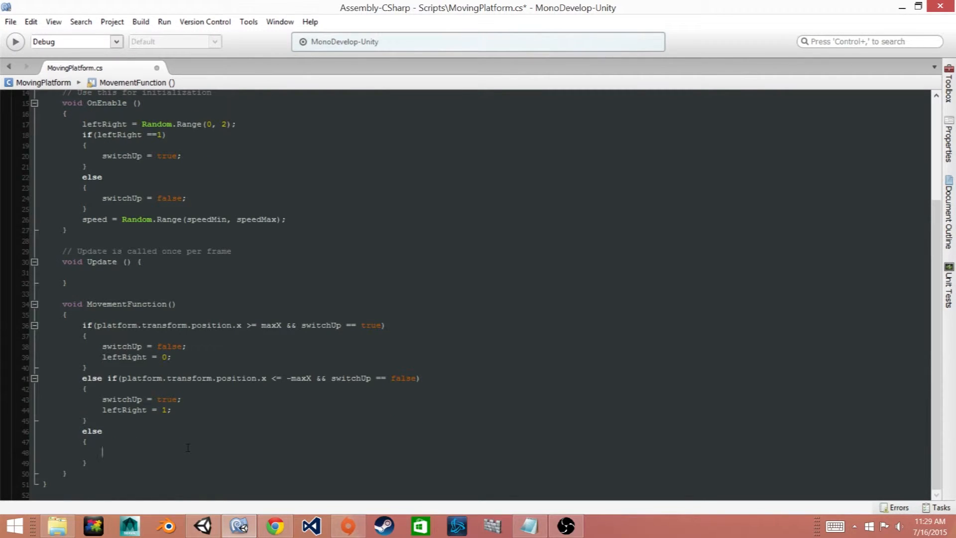
Step: Translate the platform by Vector3(-speed or speed, 0, 0) times Time.deltaTime for each direction
type("platform.transform.Translate( new Vector3(")
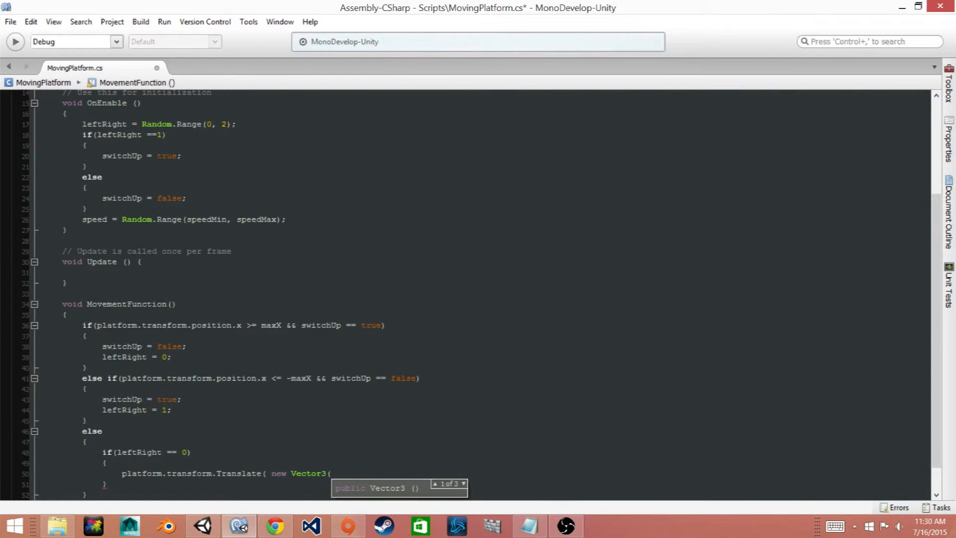
type("-speed, 0, 0")
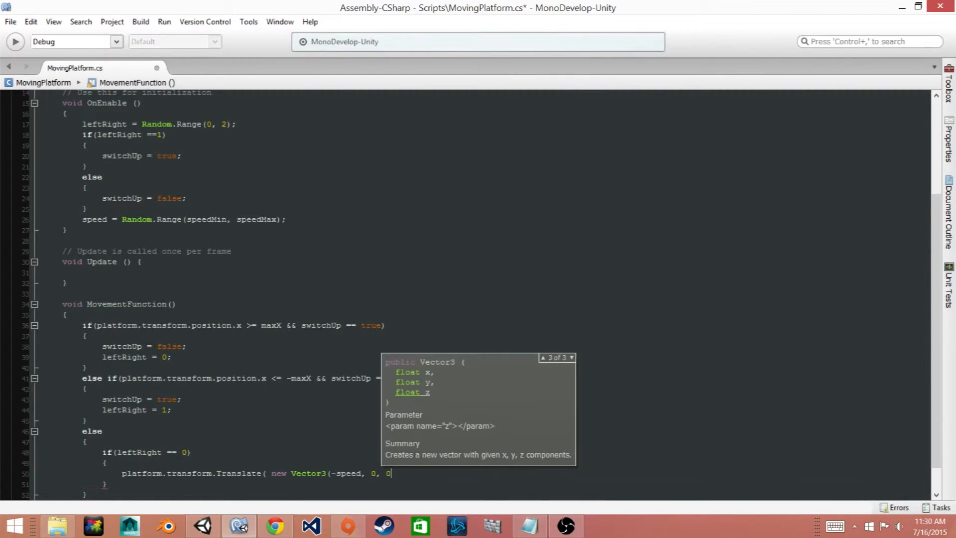
type(")*Time.deltaTime);")
type("else if(leftRight == 1")
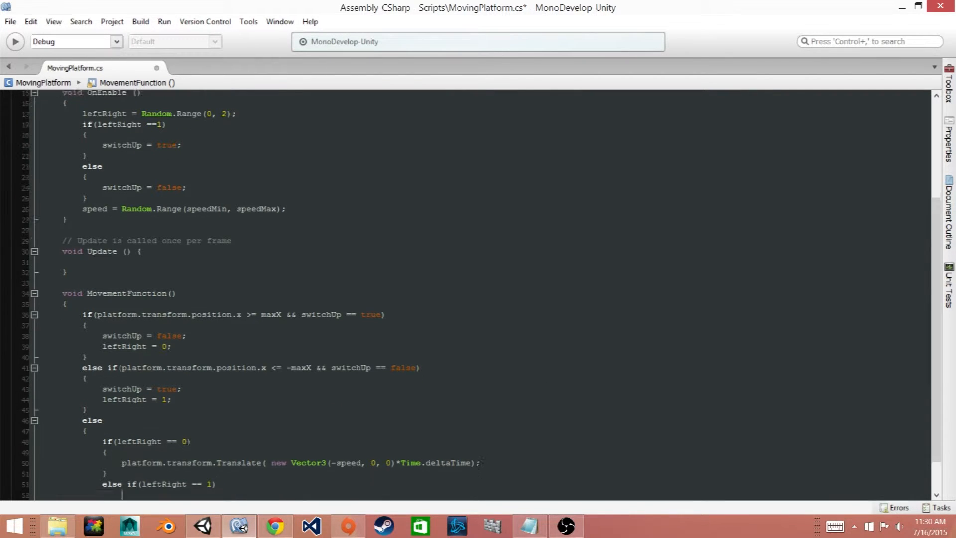
type("t")
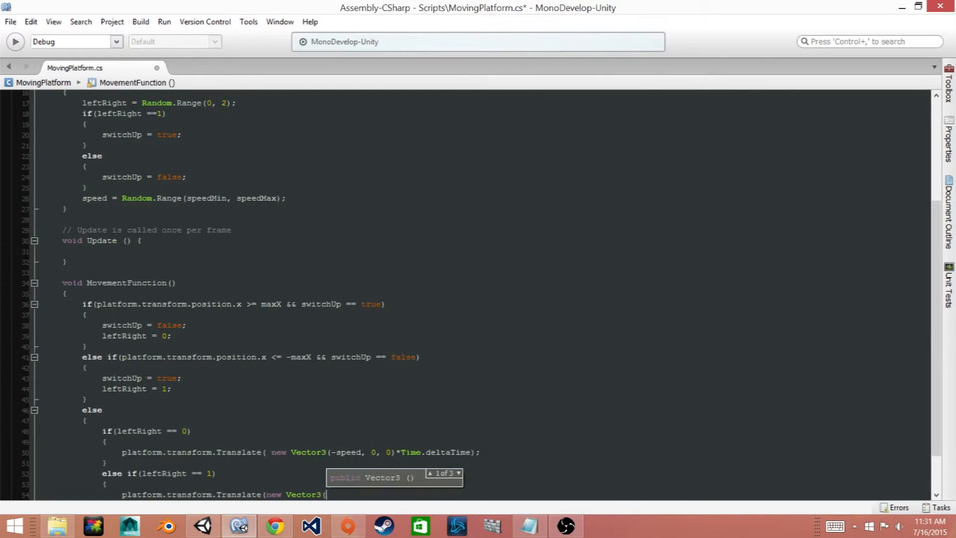
type("speed, 0, 0)*to")
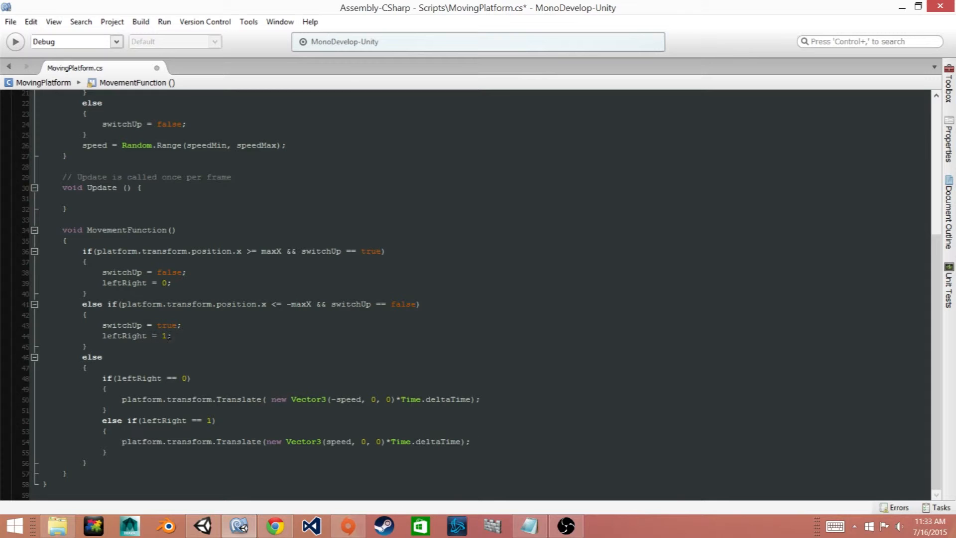
Step: Review the finished MovementFunction code, selecting part of it in the editor
left_click_drag(81, 251, 172, 335)
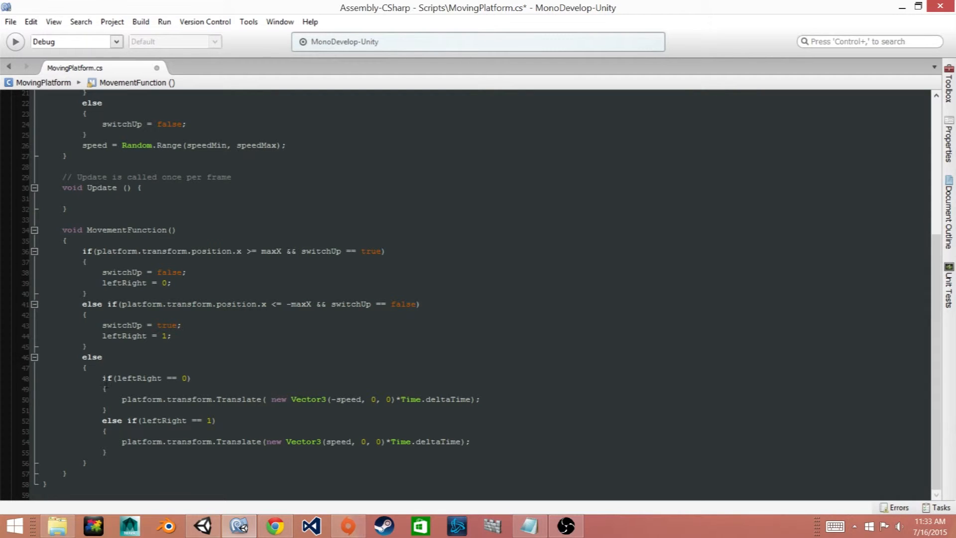
left_click(103, 356)
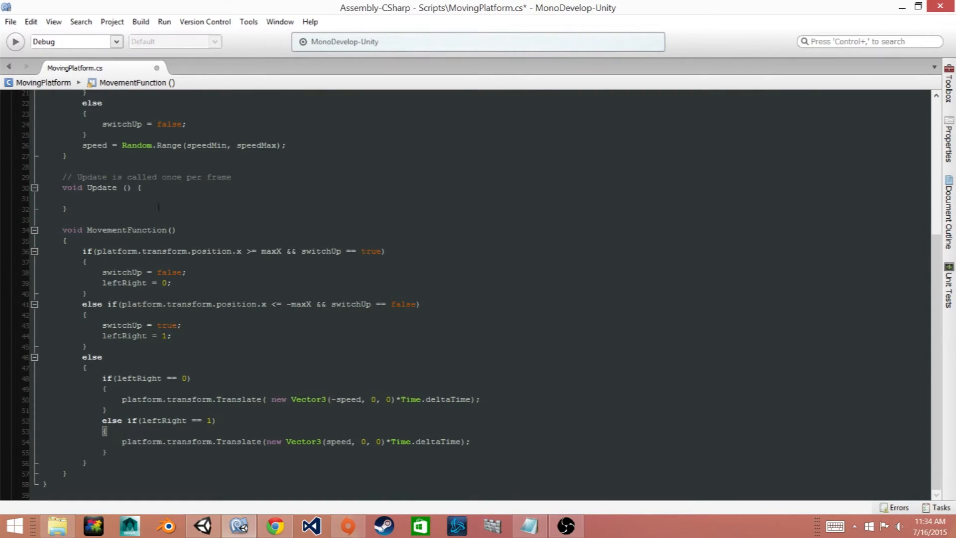
Step: Call MovementFunction(); from inside Update
left_click(103, 206)
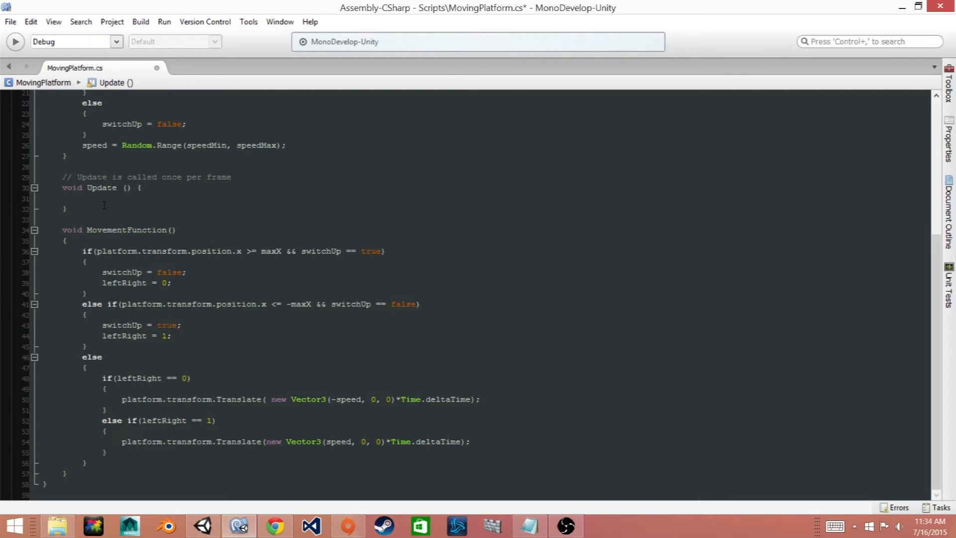
type("mo")
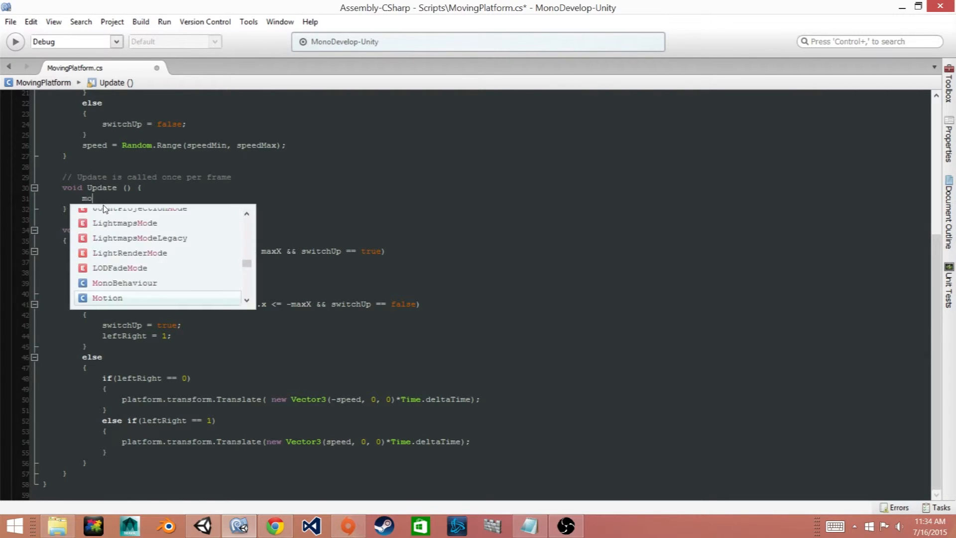
type("MovementFunction")
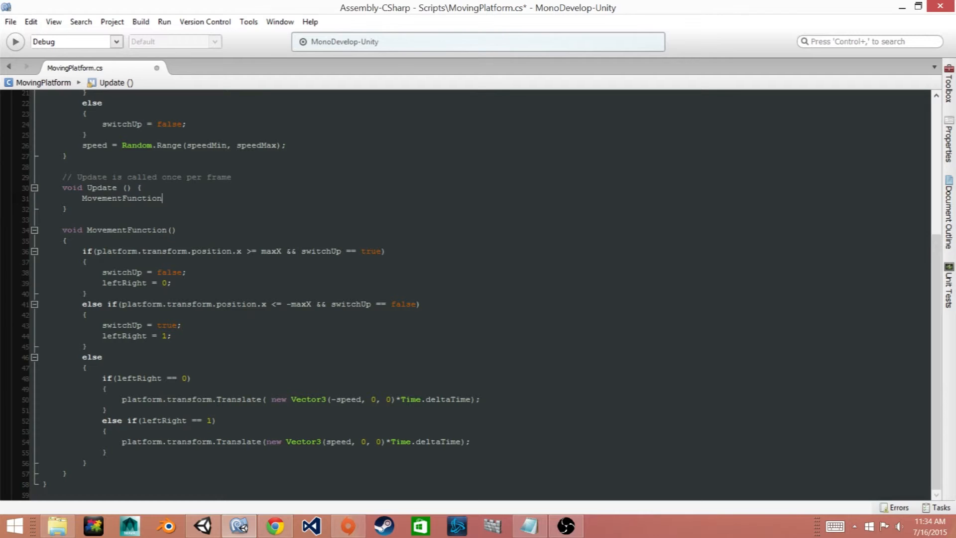
type("();")
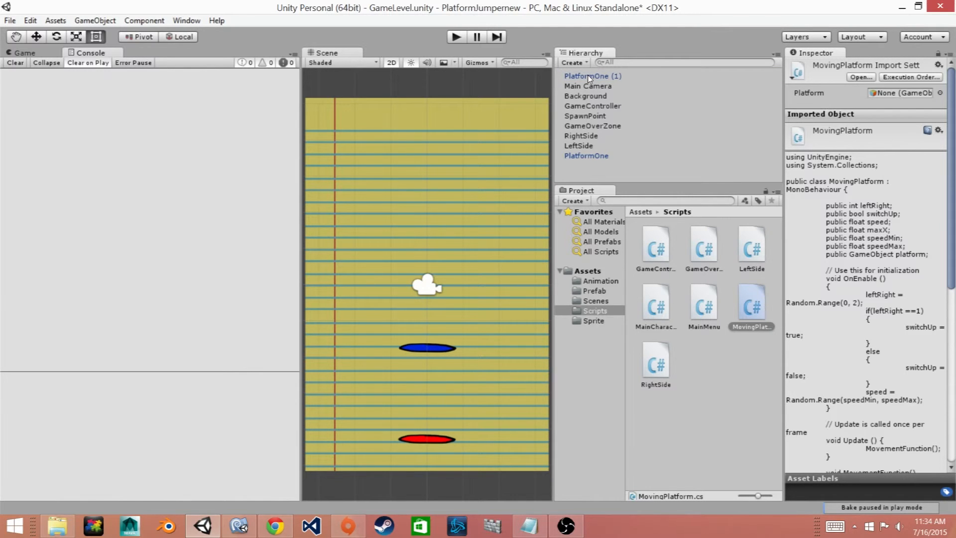
Step: Rename the blue platform PlatformTwo and set its script's Platform field to PlatformTwo
left_click(591, 76)
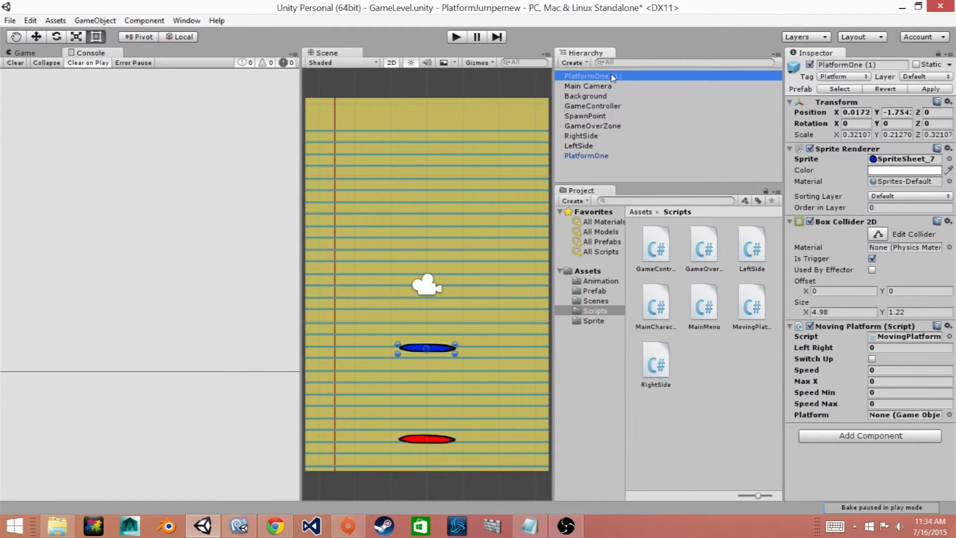
double_click(590, 76)
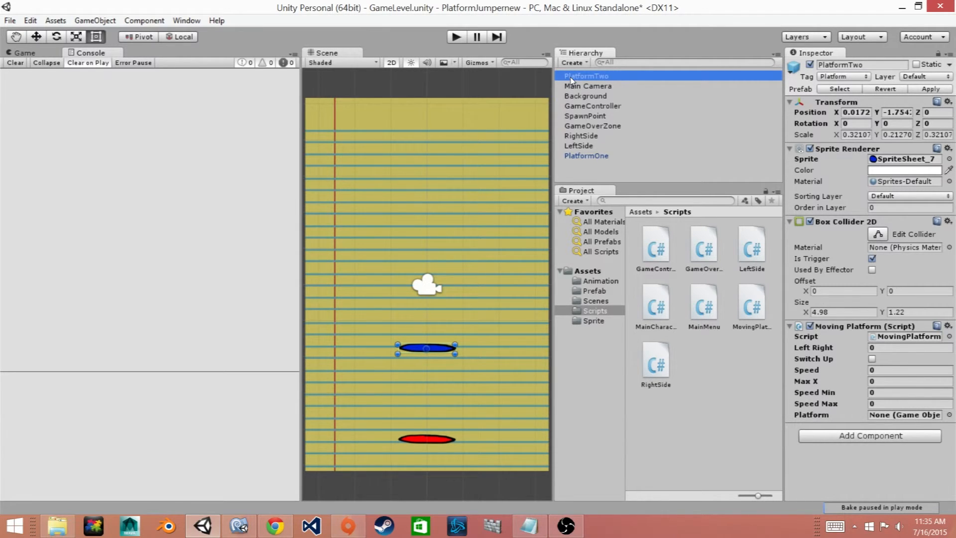
left_click(905, 415)
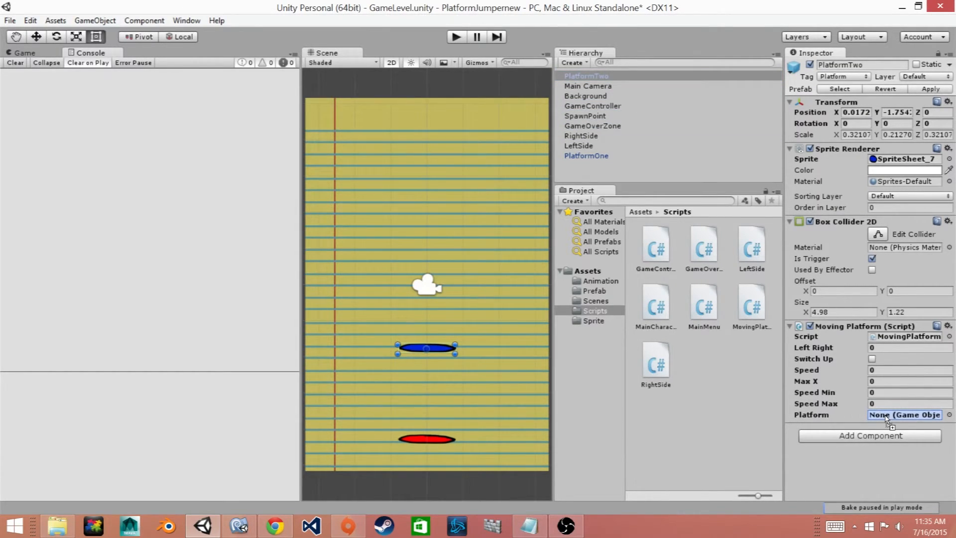
left_click(905, 414)
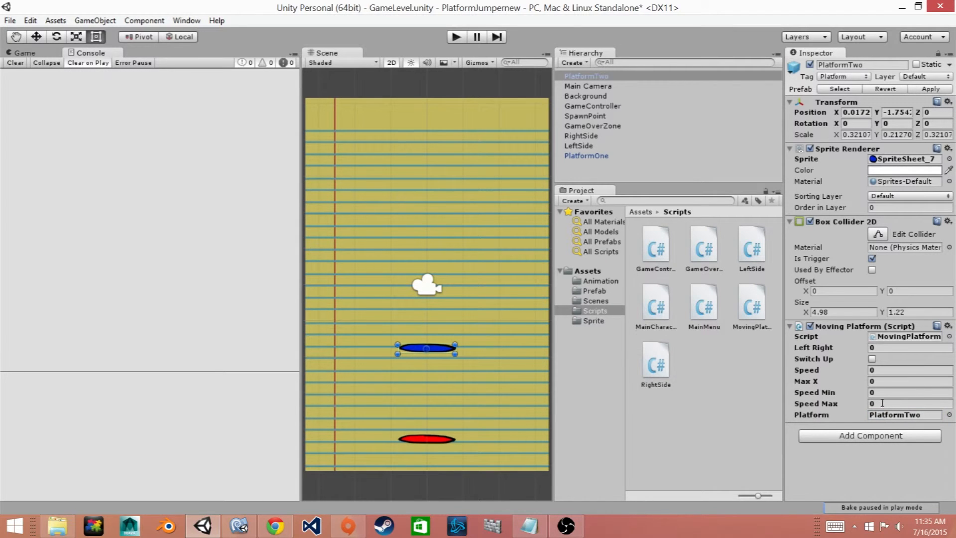
Step: Set Speed Min 2, Speed Max 7 and Max X 2.5 on the MovingPlatform component
left_click(908, 392)
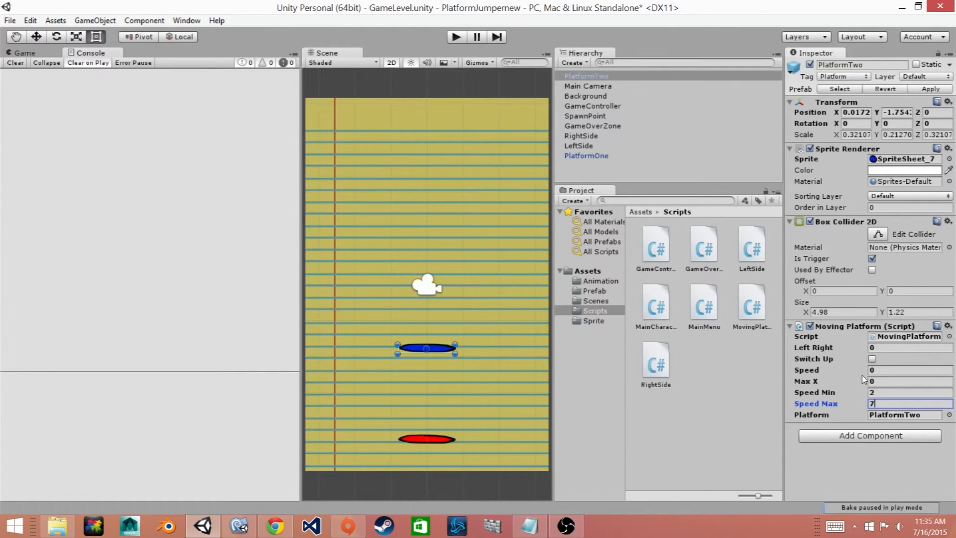
left_click(909, 381)
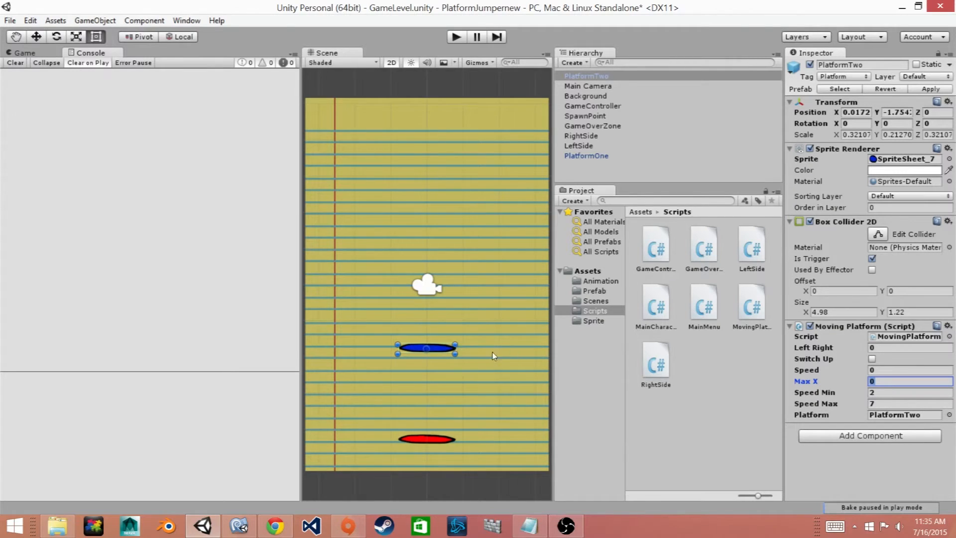
mouse_move(419, 328)
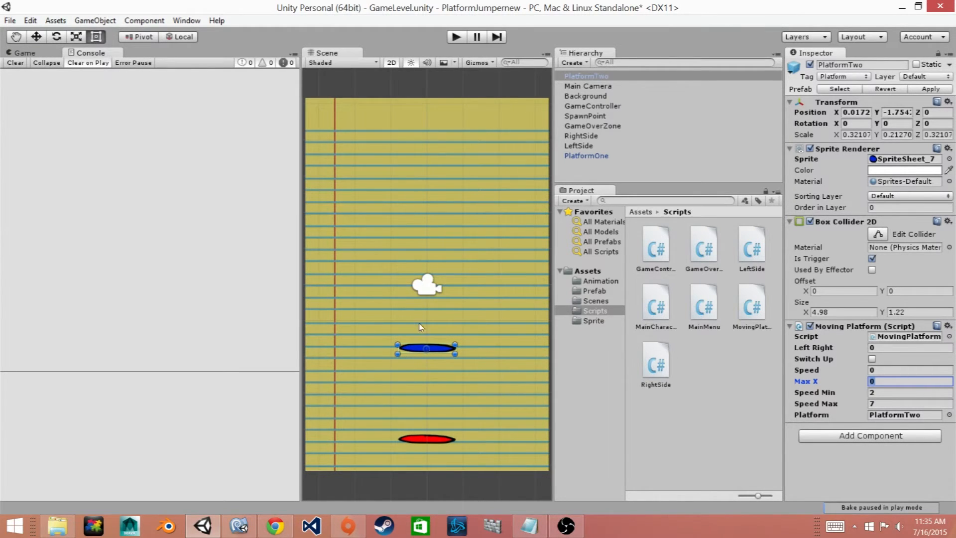
mouse_move(724, 348)
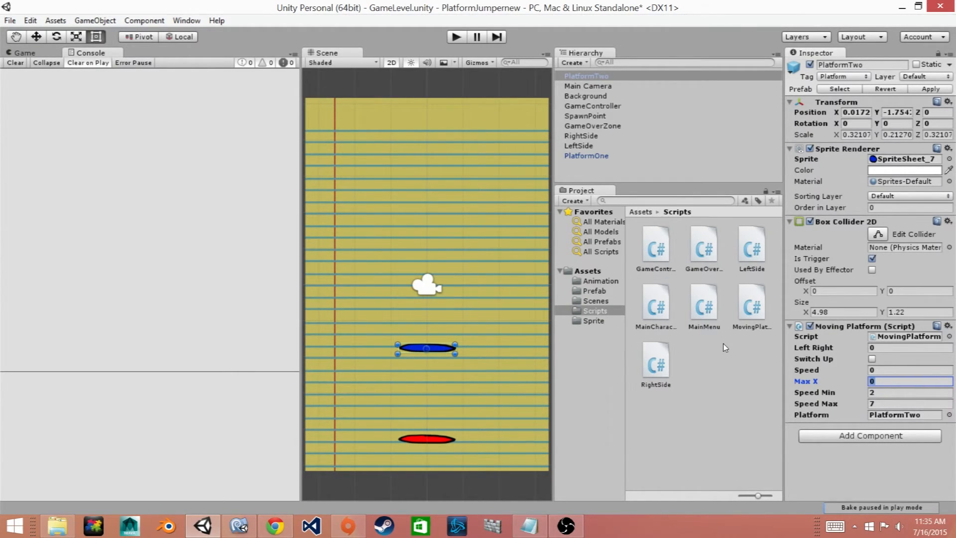
type("2.5")
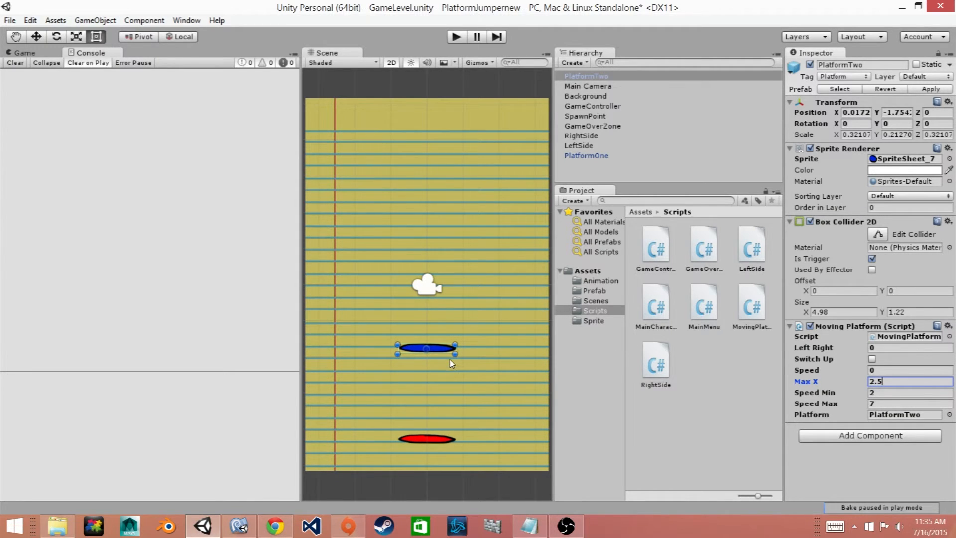
mouse_move(443, 333)
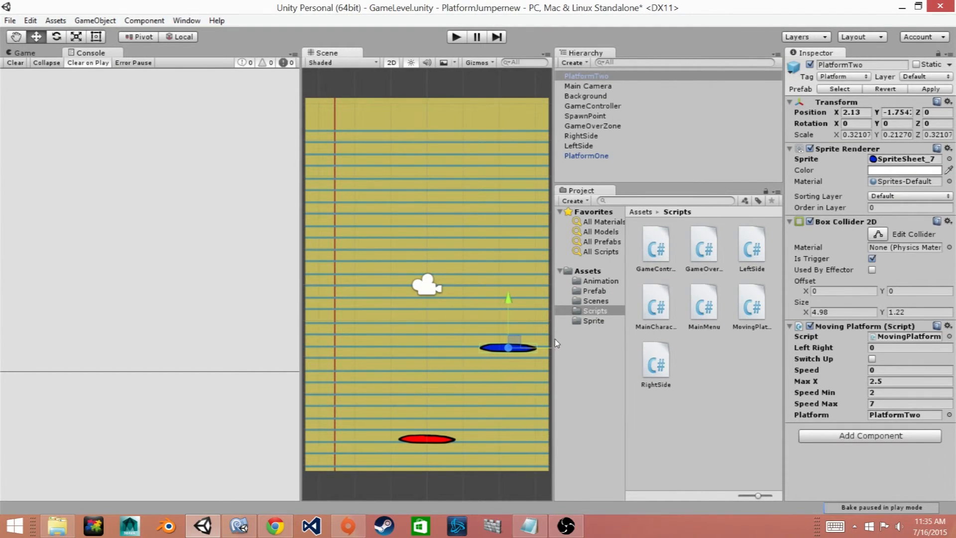
Step: Drag PlatformTwo right to about X 2.51 and begin resetting its X position
left_click_drag(508, 347, 517, 346)
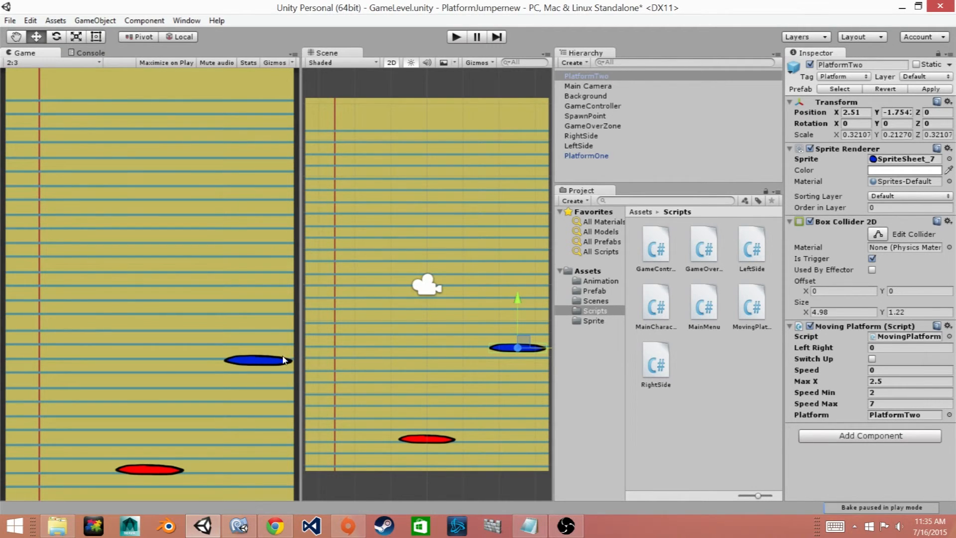
left_click(852, 113)
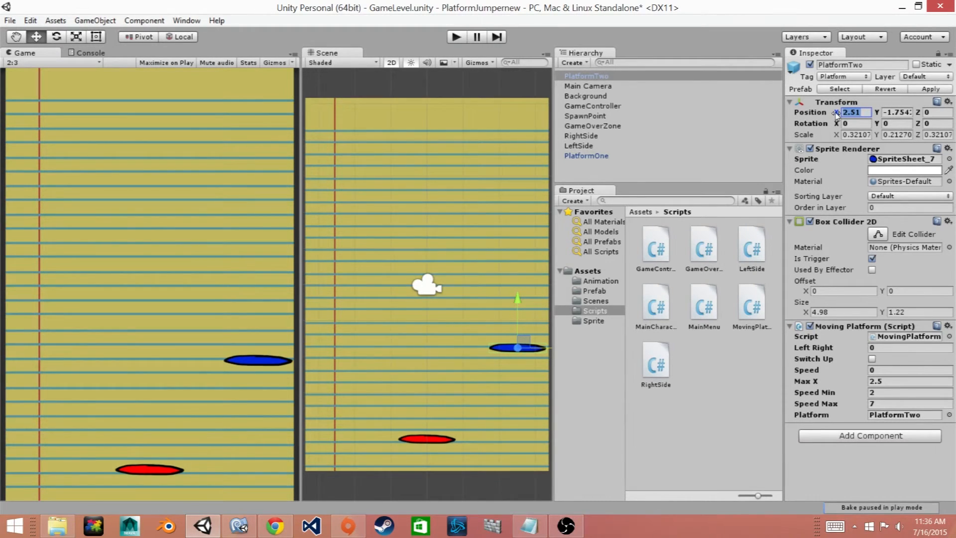
mouse_move(884, 123)
type("0")
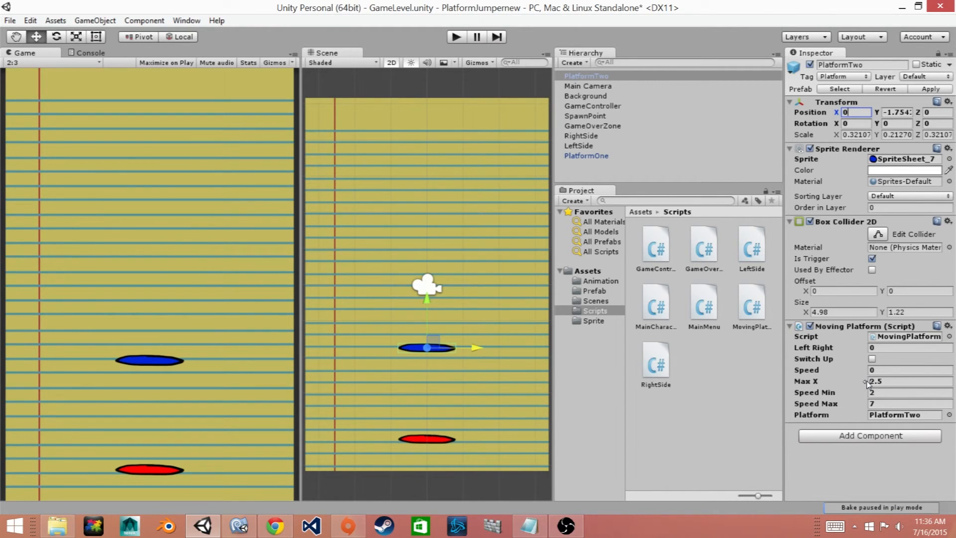
mouse_move(517, 259)
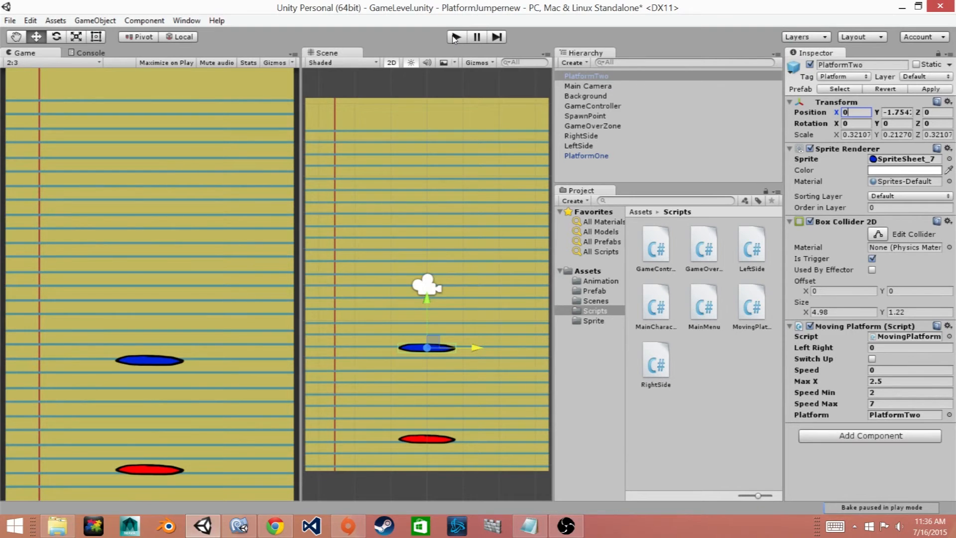
left_click(455, 37)
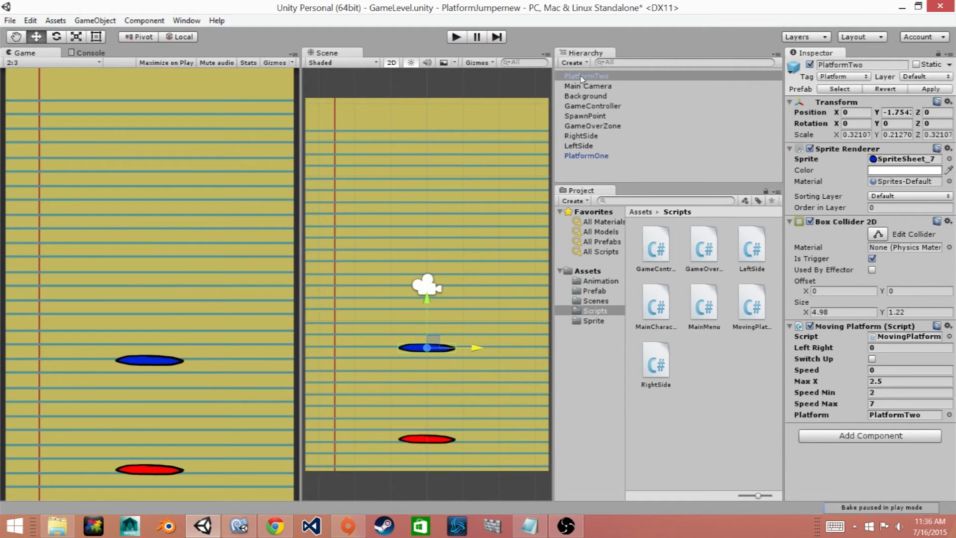
Step: Drag PlatformTwo into the Assets > Prefab folder, creating a PlatformTwo prefab beside PlatformOne
left_click(593, 289)
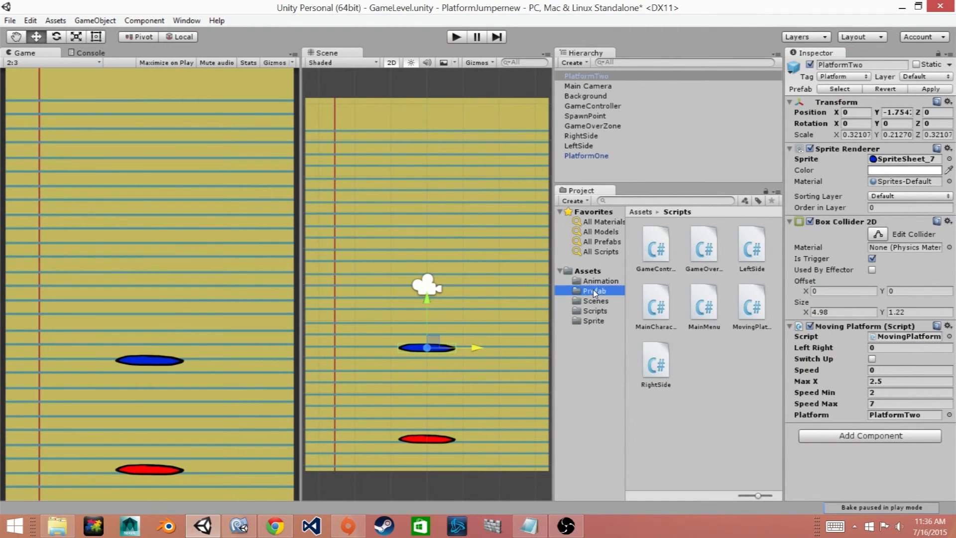
left_click(592, 289)
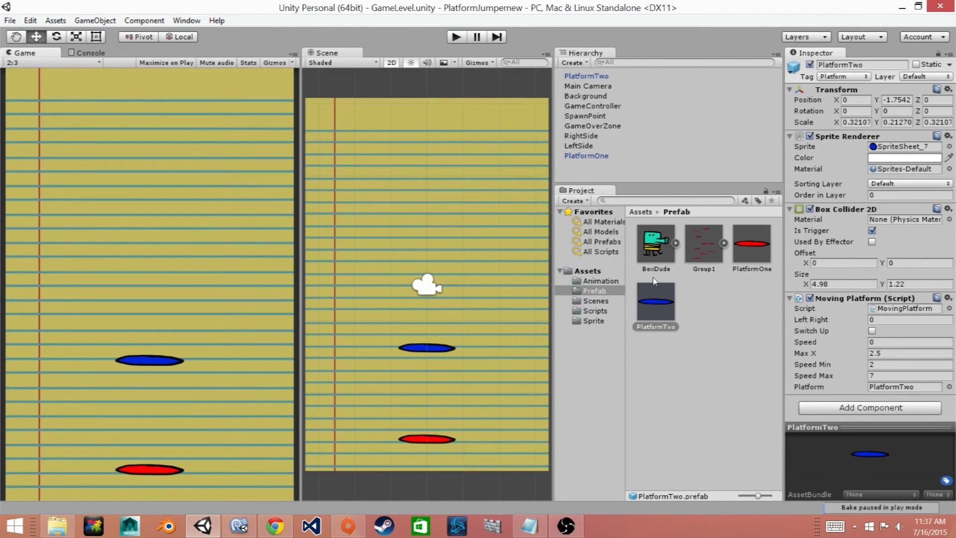
left_click(585, 76)
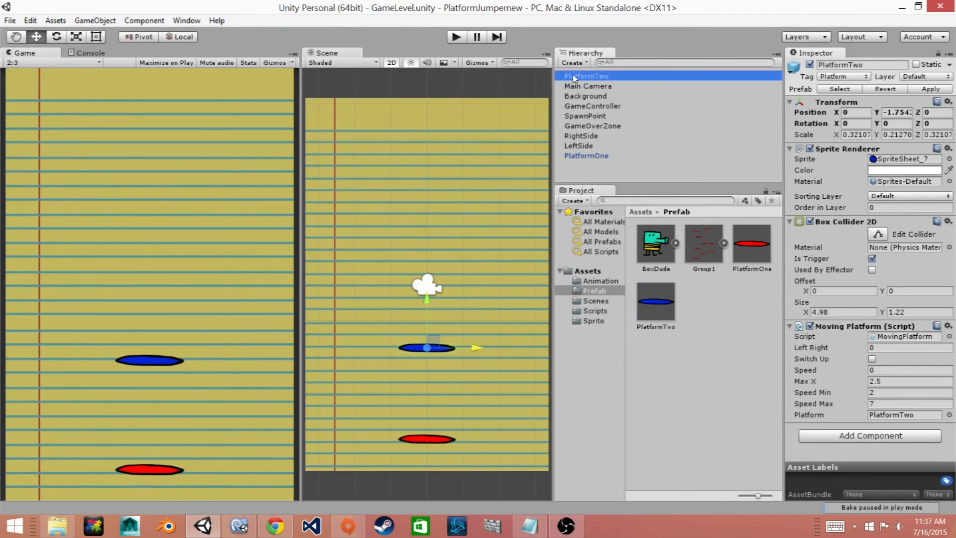